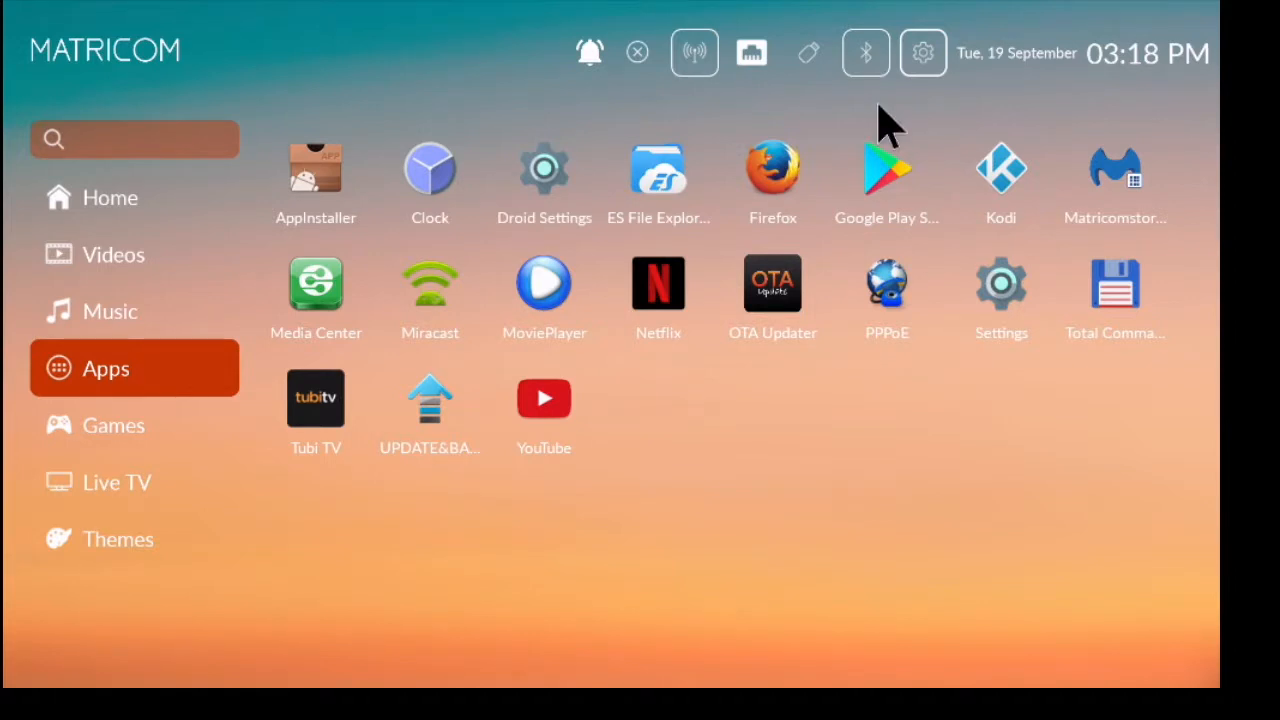
pyautogui.moveTo(922, 80)
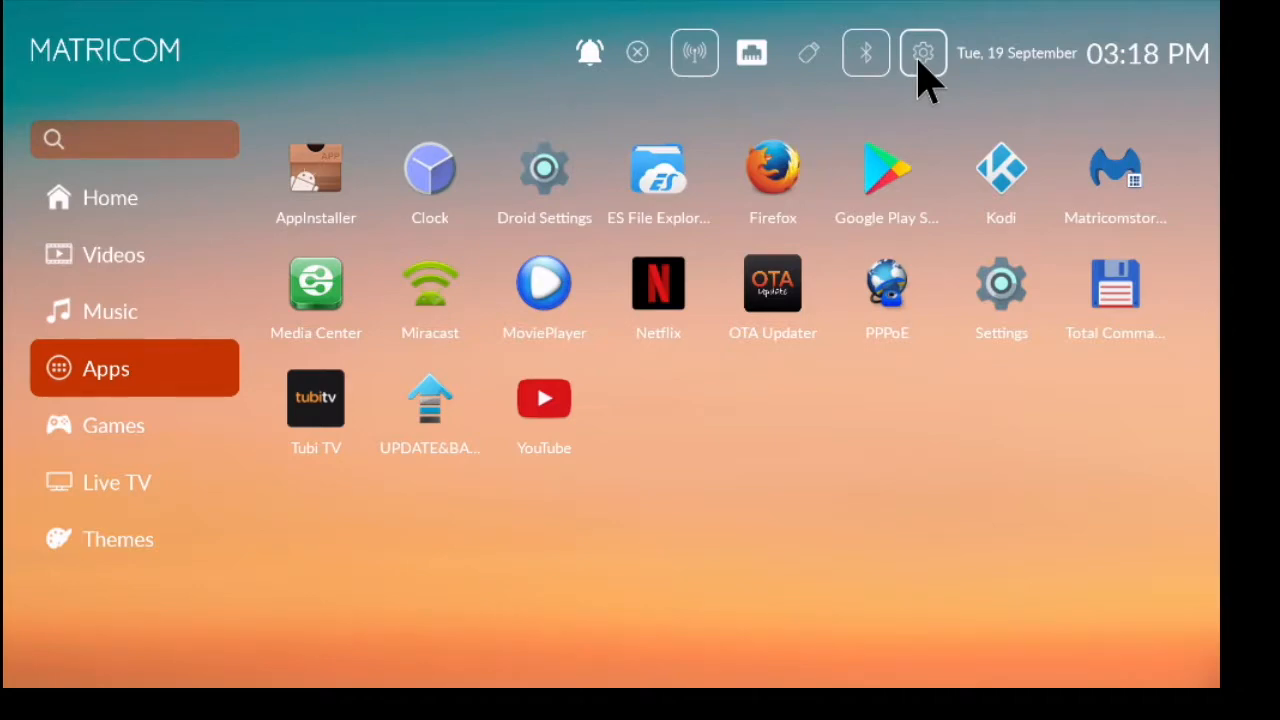
# Open the launcher's Location settings under Personal to view location status and recent requests.
pyautogui.click(921, 50)
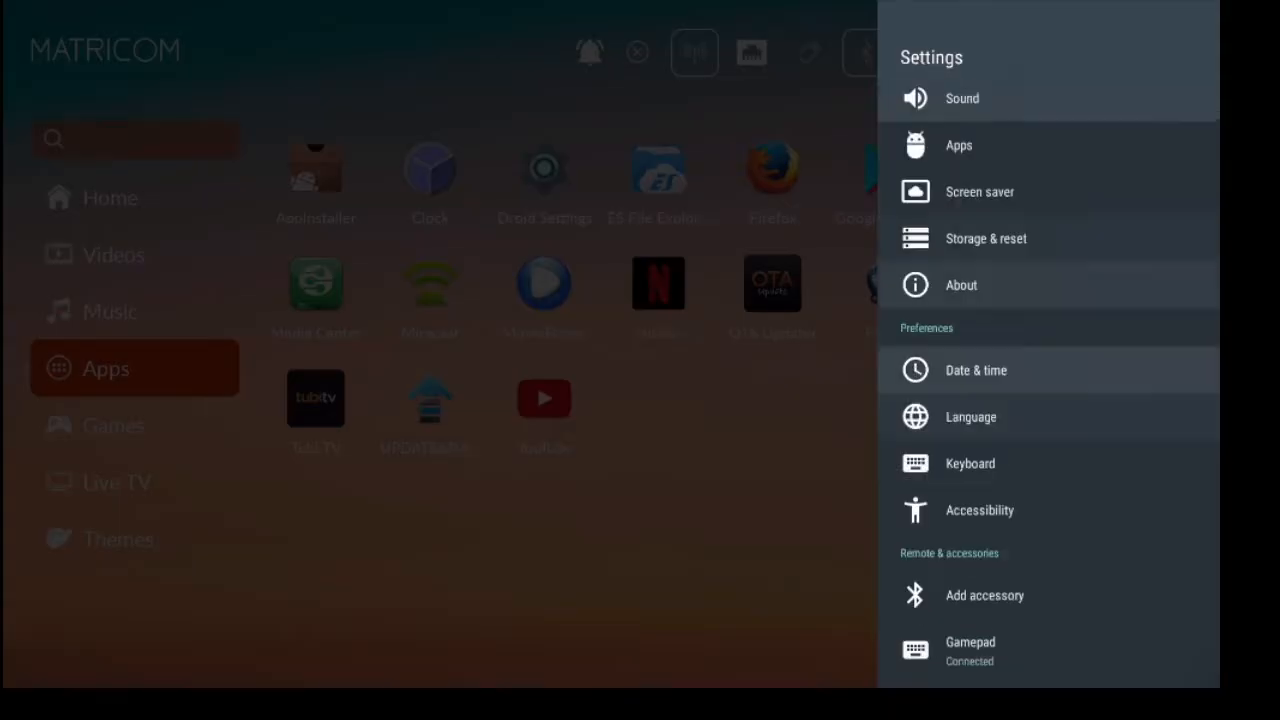
pyautogui.scroll(-3)
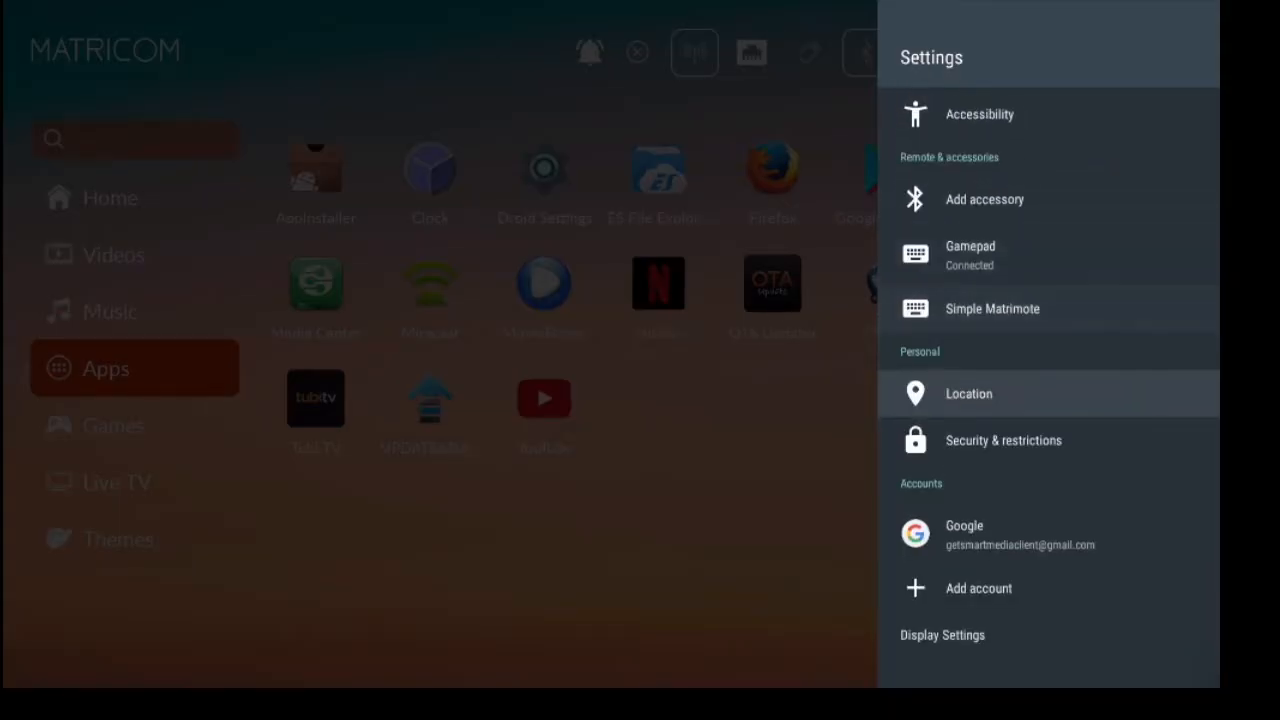
pyautogui.click(968, 393)
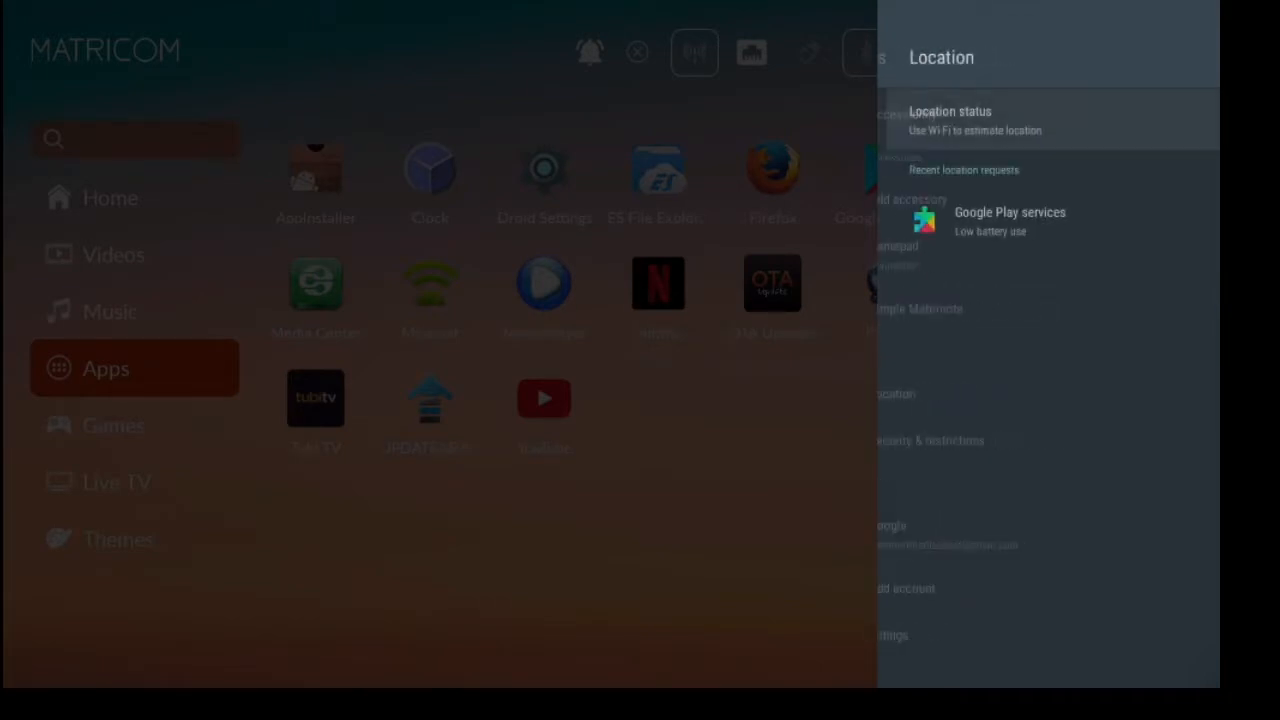
# Close the Location settings panel to return to the Apps grid.
pyautogui.click(980, 120)
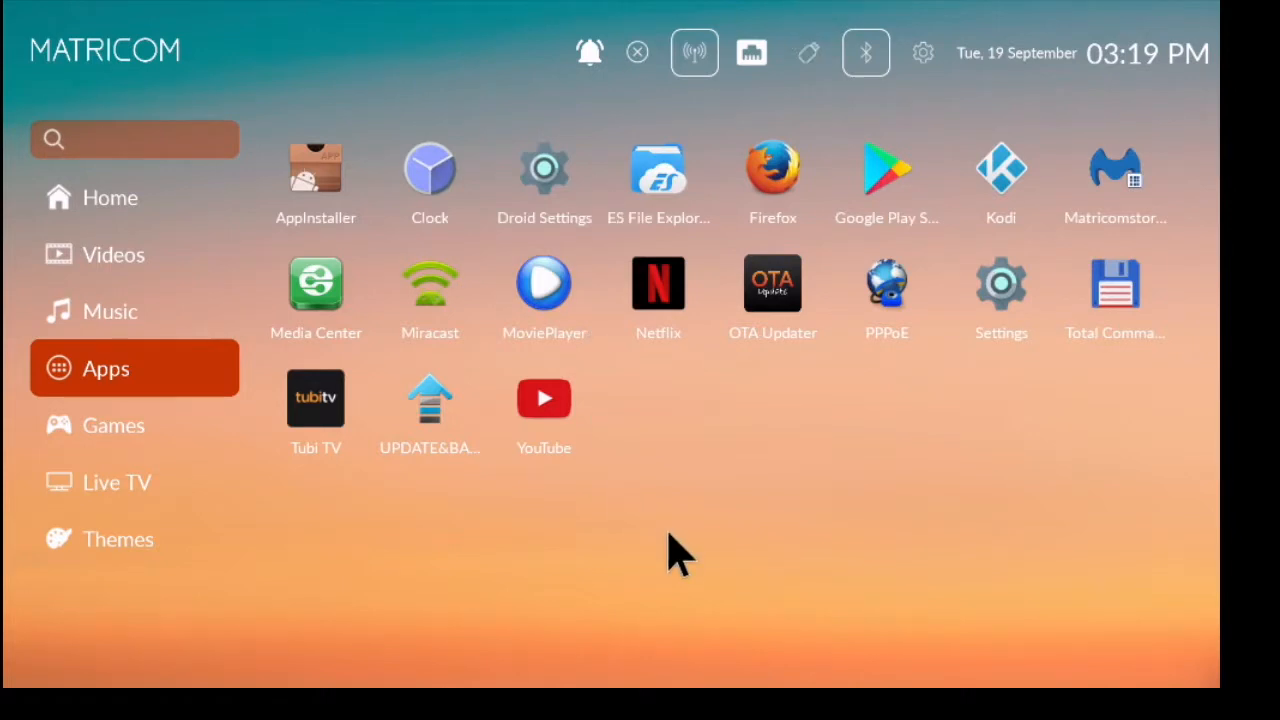
pyautogui.moveTo(1000, 385)
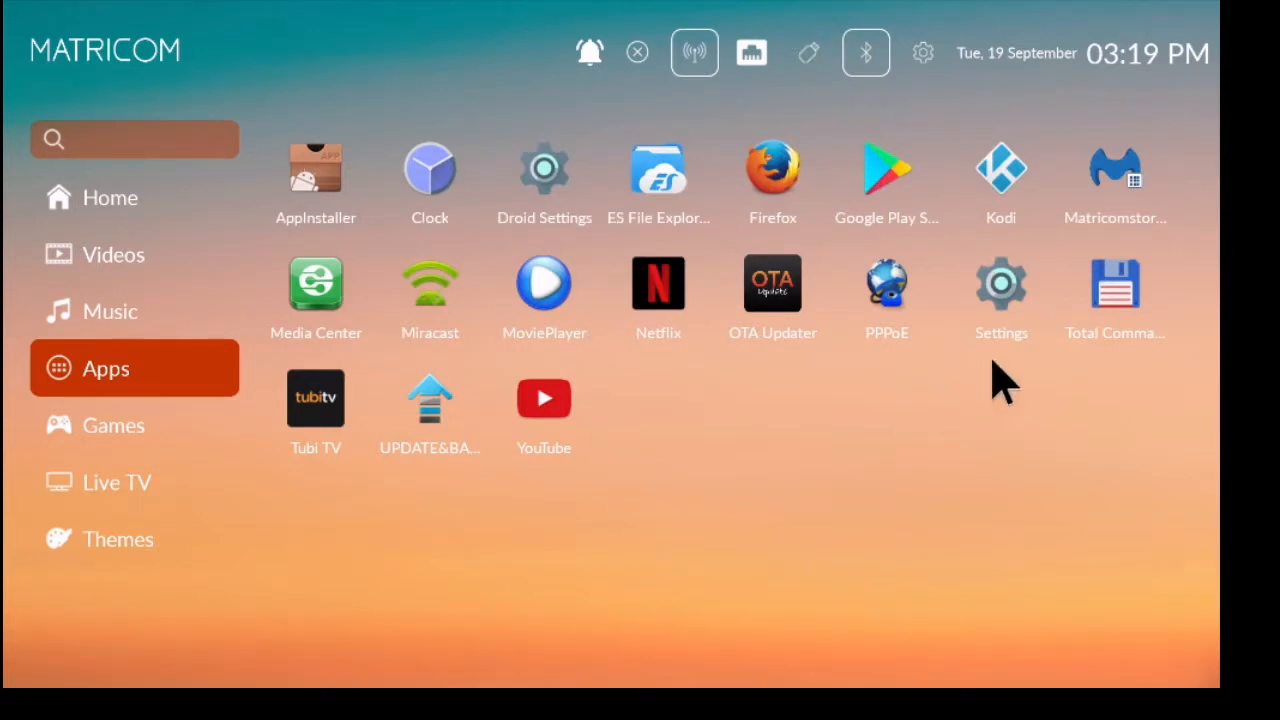
# Open the full Android Settings Location page, showing High accuracy mode and location services.
pyautogui.click(1000, 283)
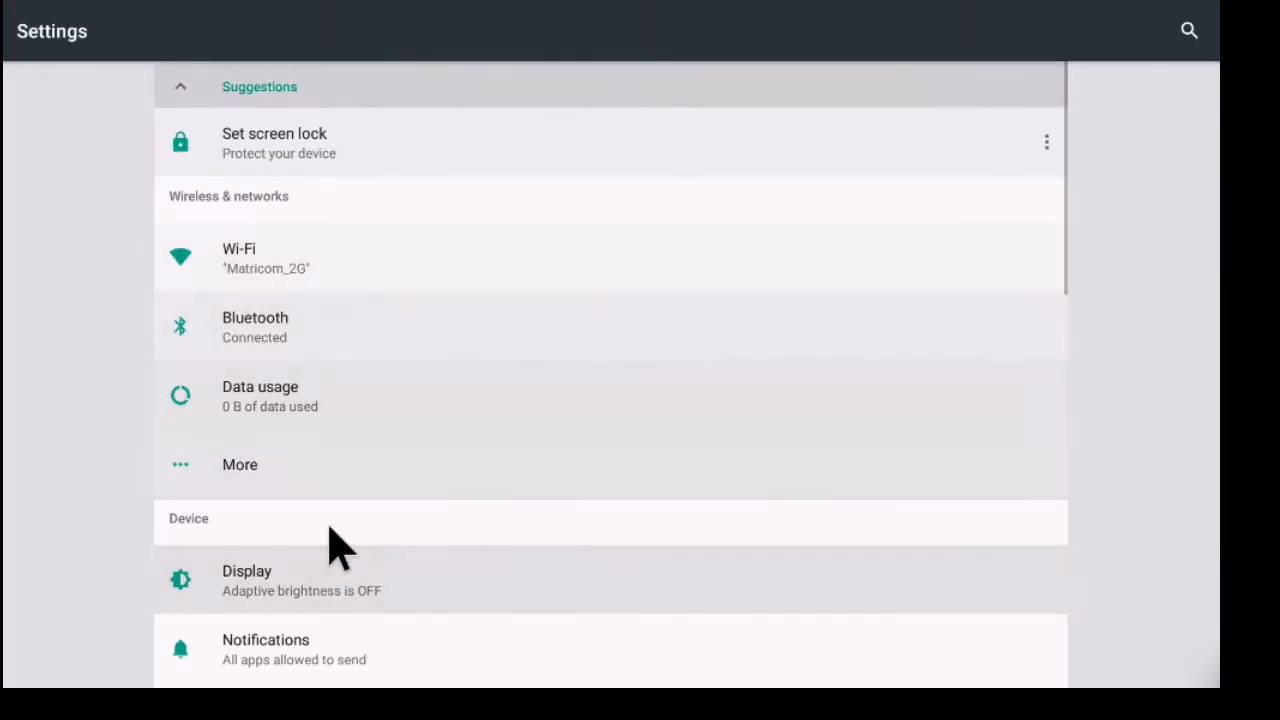
pyautogui.scroll(-3)
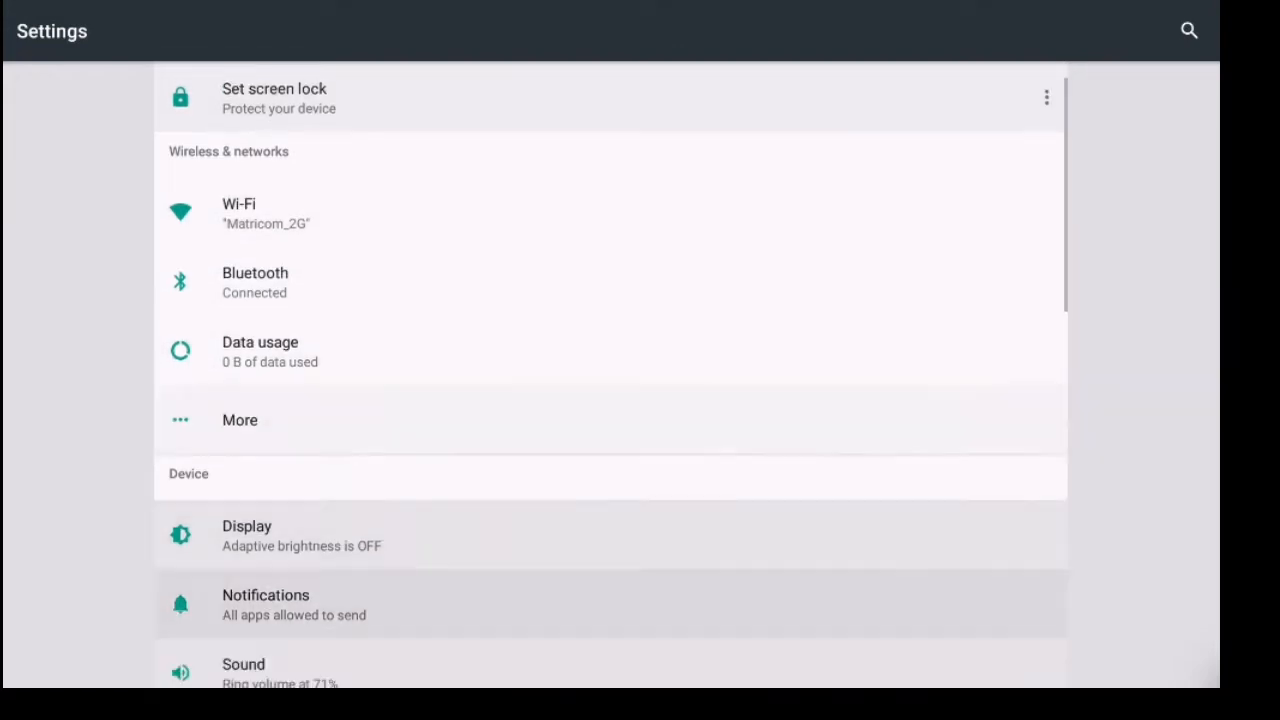
pyautogui.scroll(-3)
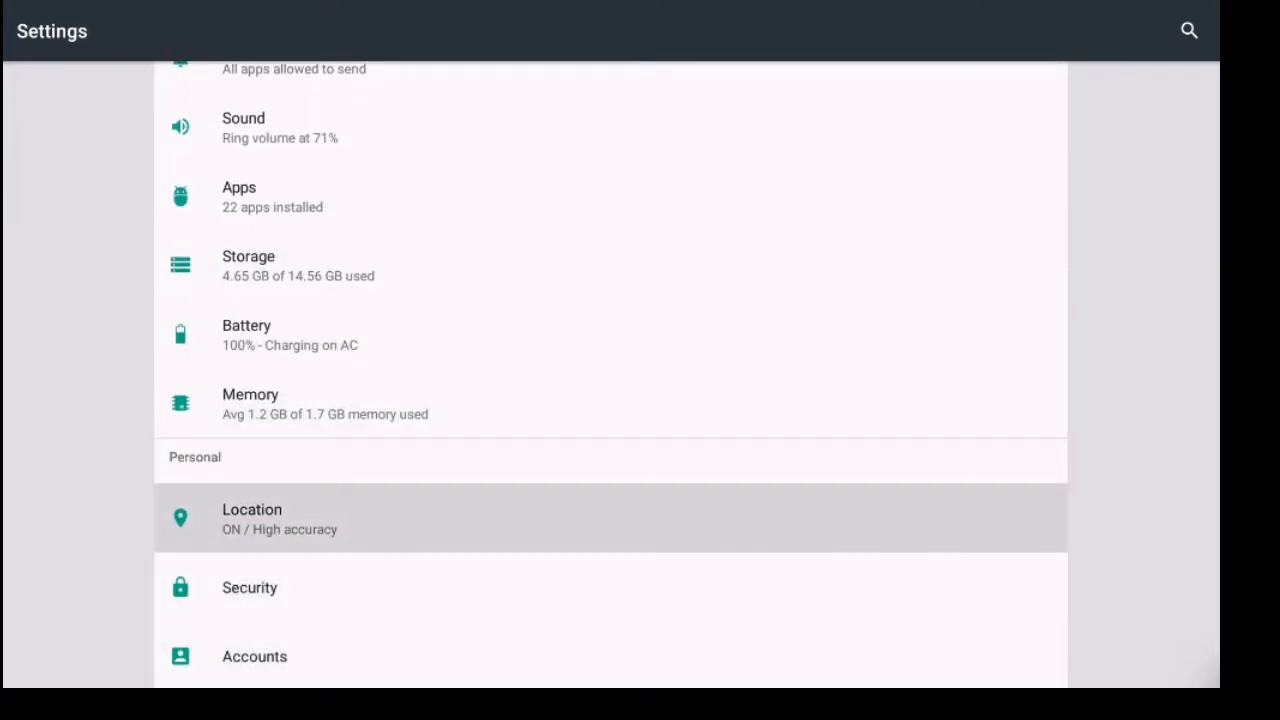
pyautogui.click(280, 518)
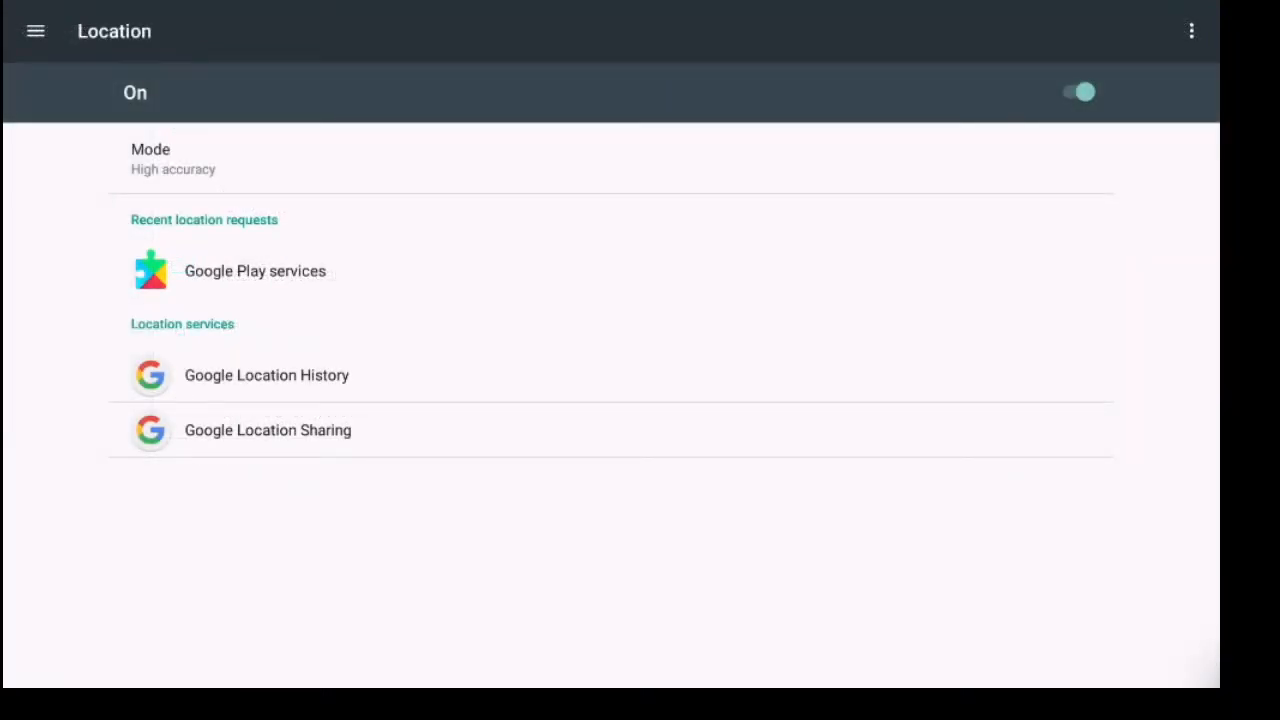
pyautogui.click(172, 158)
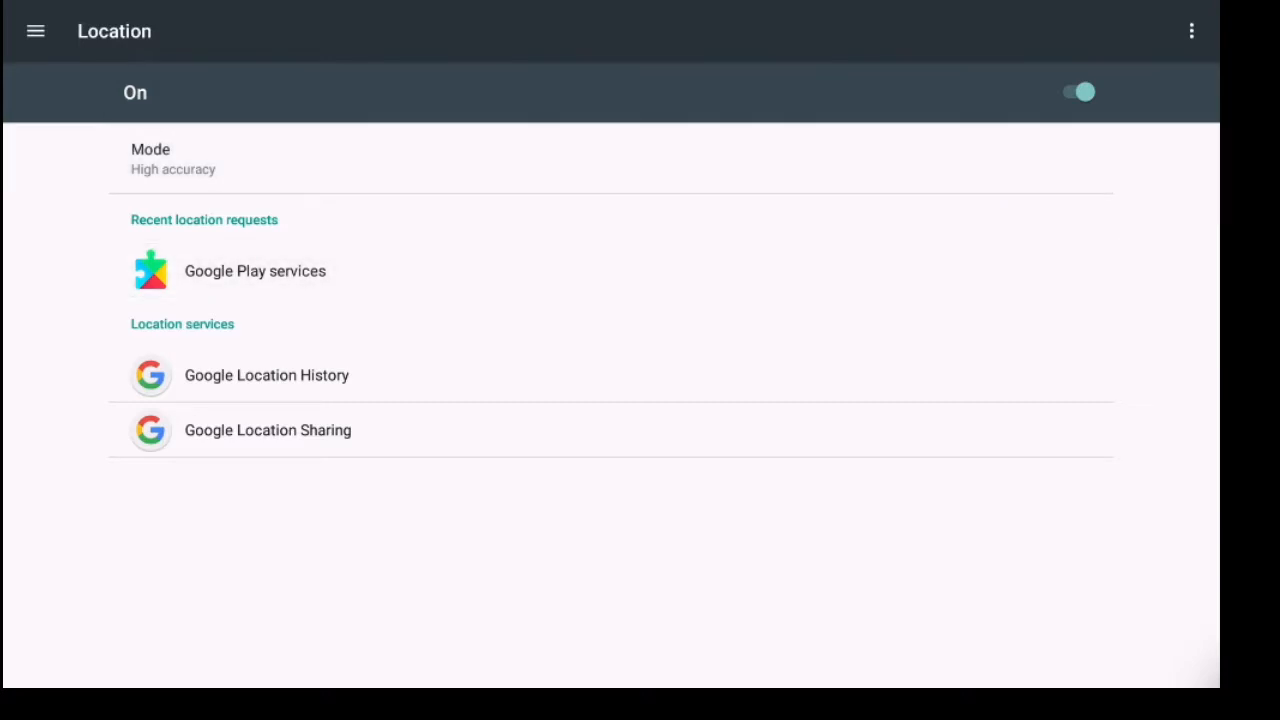
pyautogui.moveTo(290, 400)
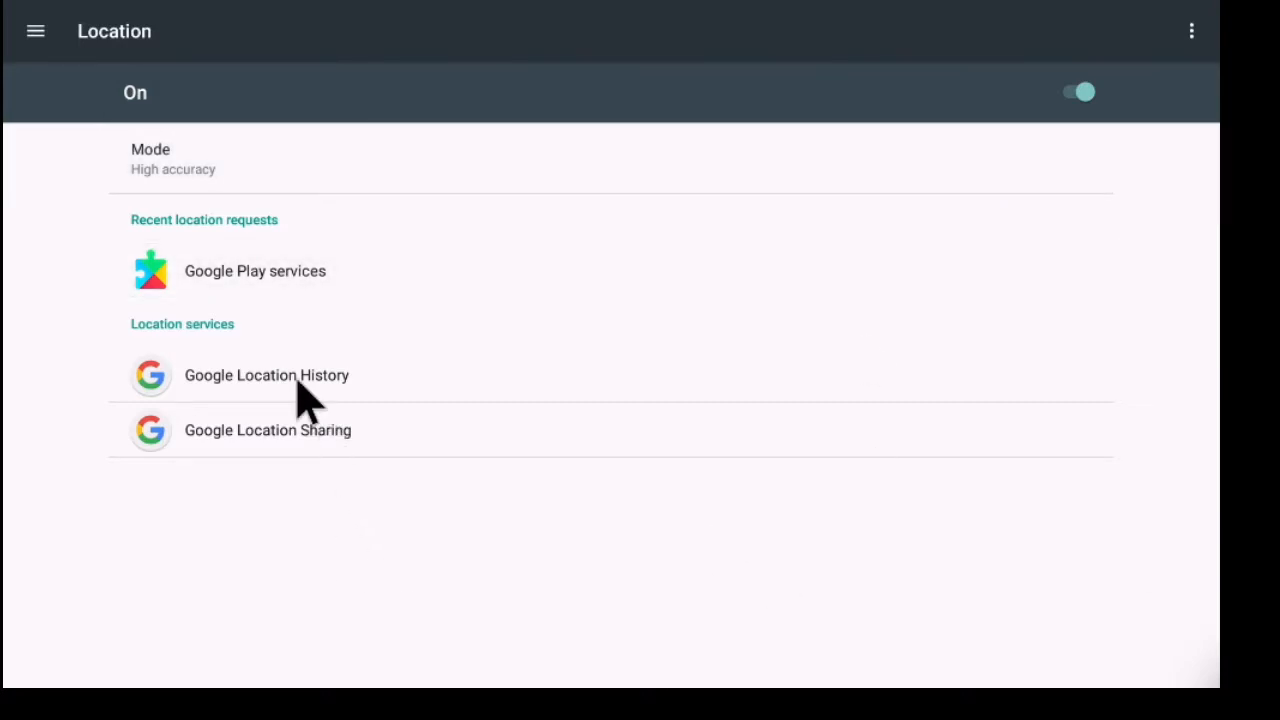
pyautogui.moveTo(270, 488)
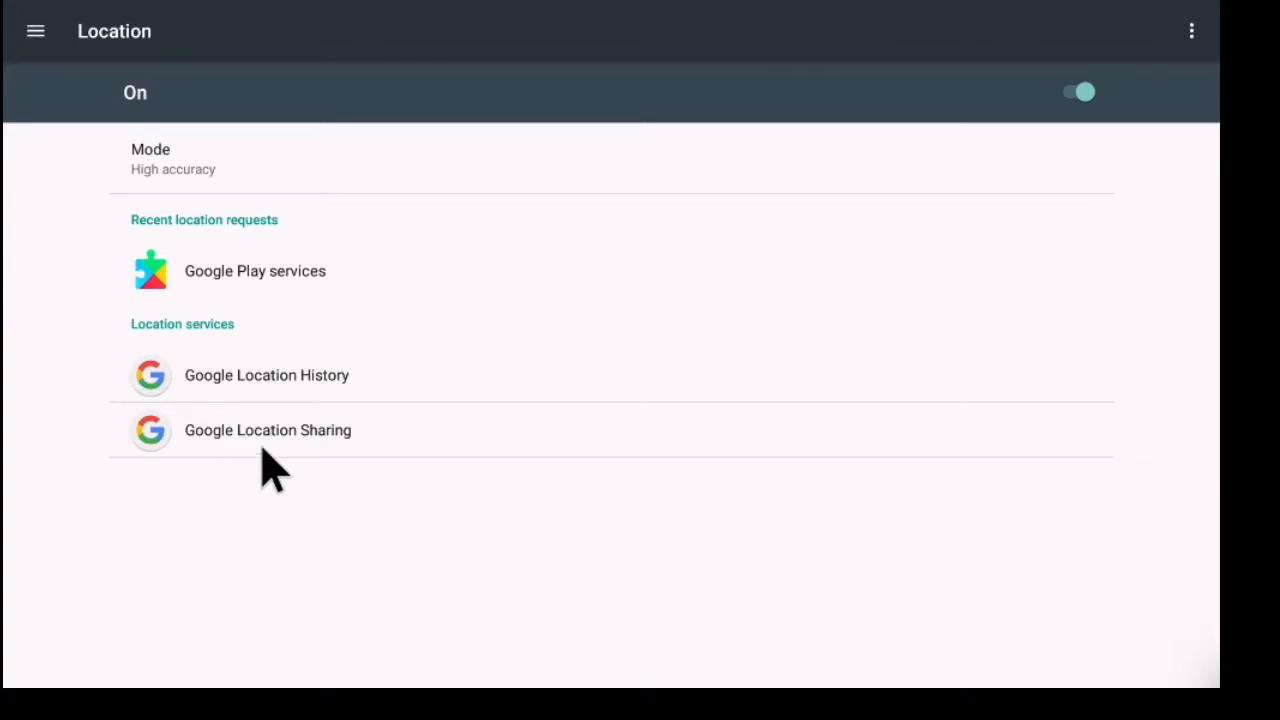
# Review Google Location History (currently Off), then go back to the Location page.
pyautogui.click(266, 375)
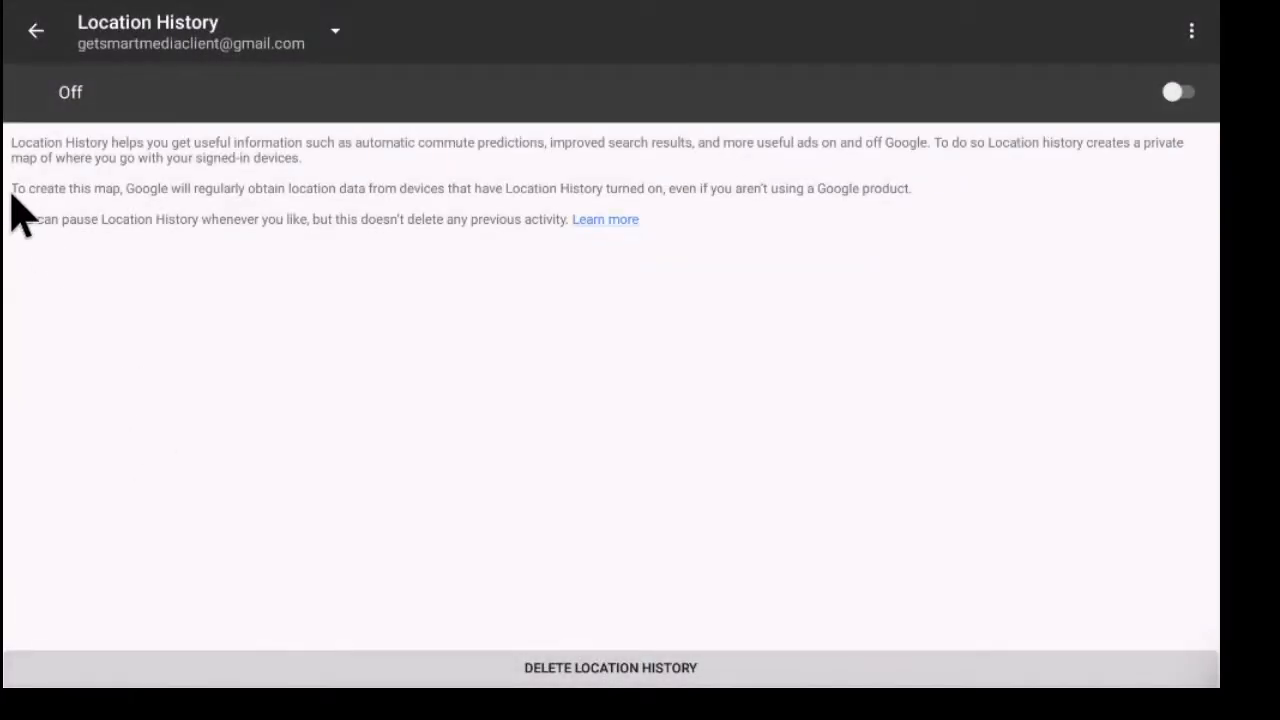
pyautogui.moveTo(170, 130)
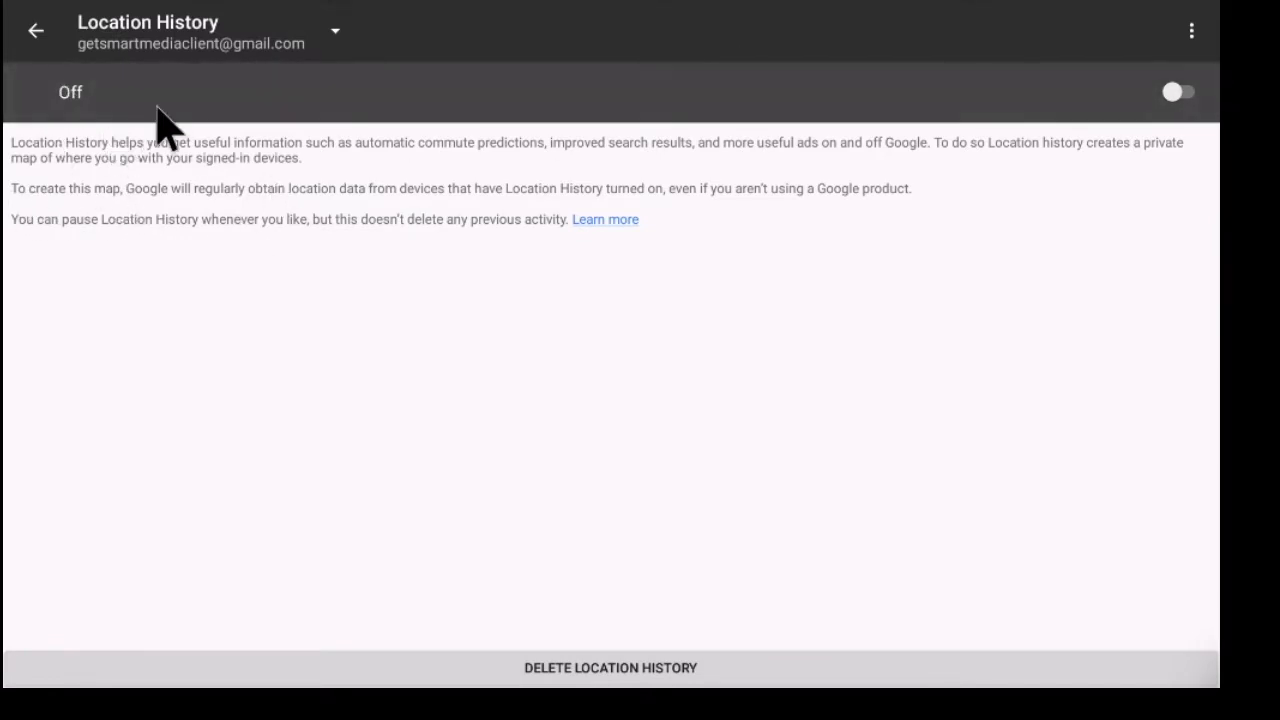
pyautogui.moveTo(100, 185)
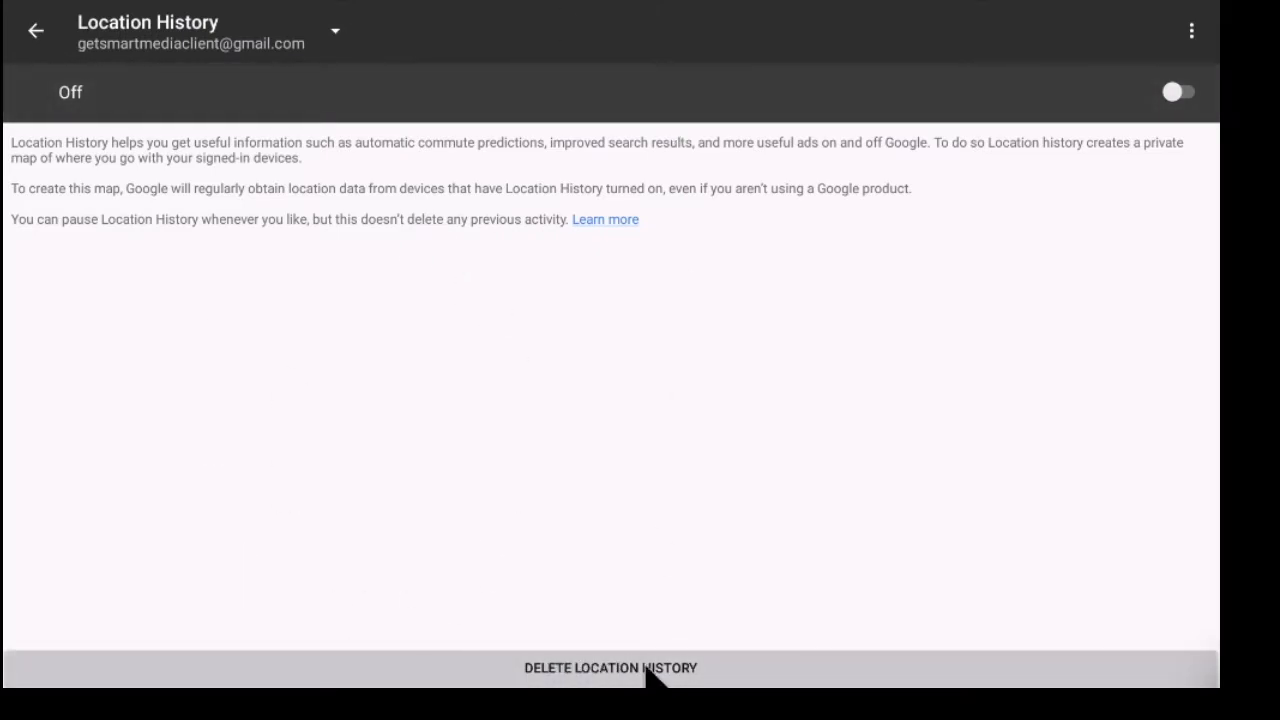
pyautogui.moveTo(435, 270)
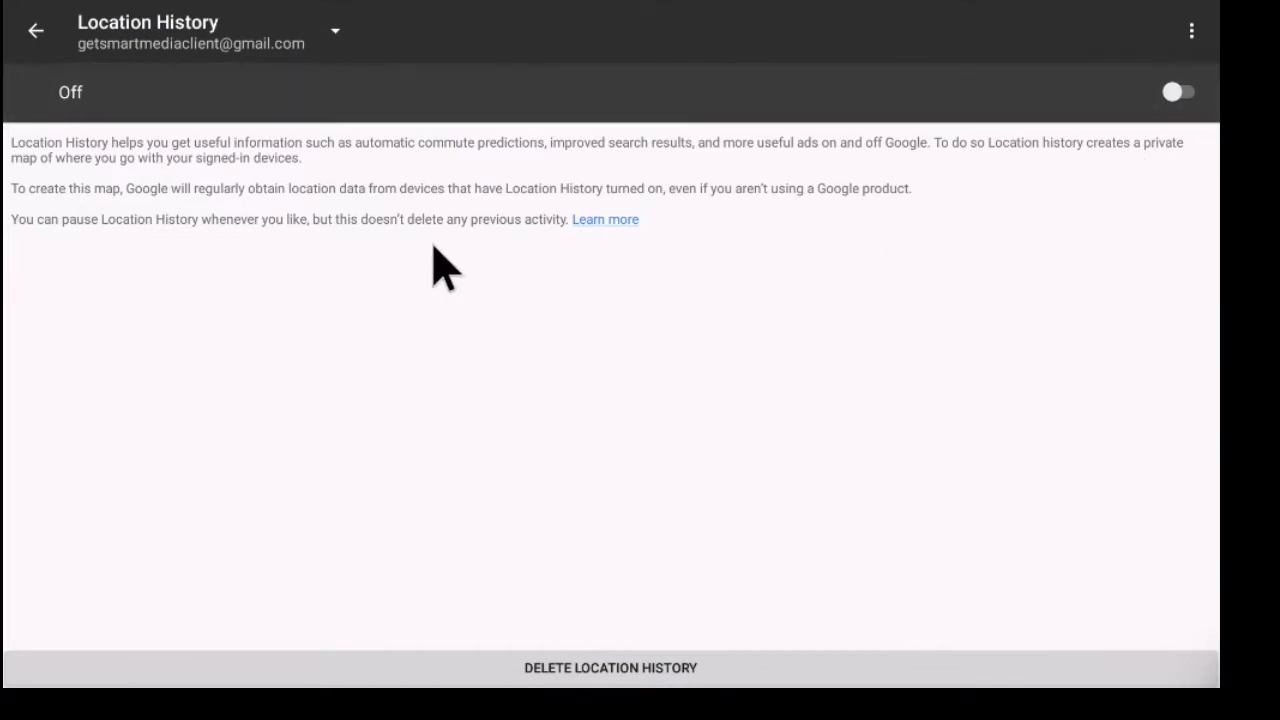
pyautogui.moveTo(583, 678)
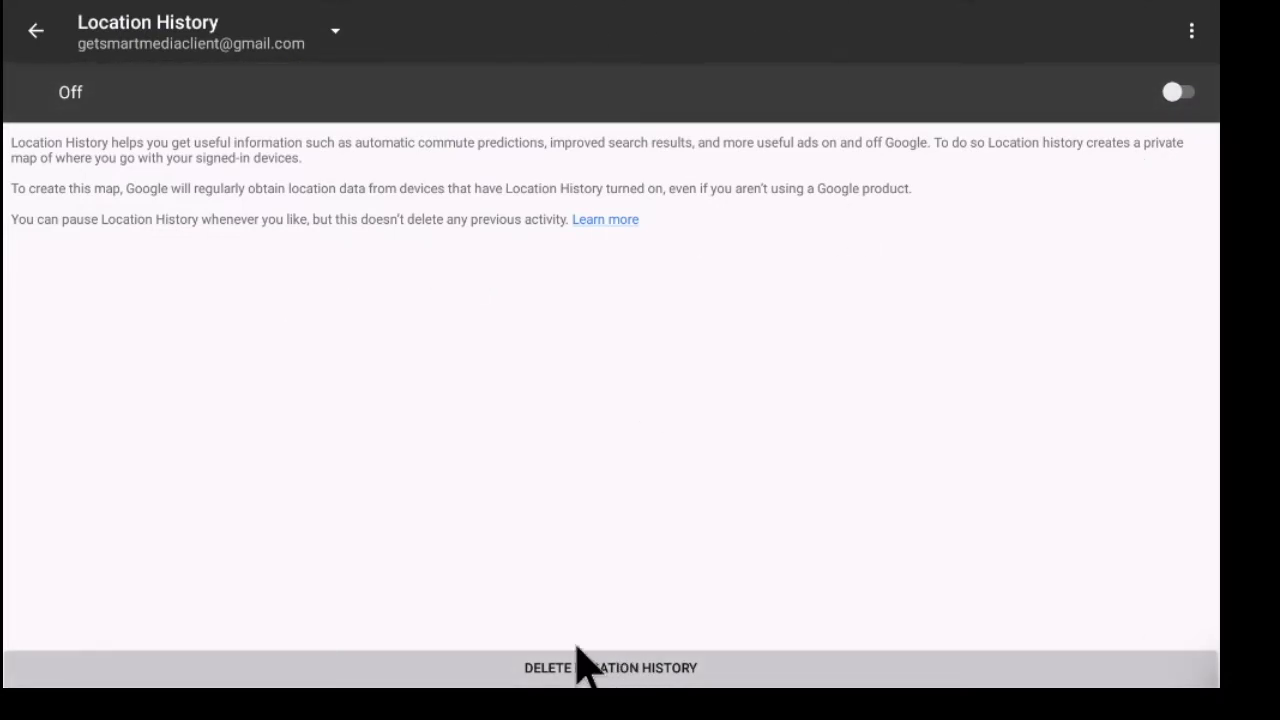
pyautogui.moveTo(20, 120)
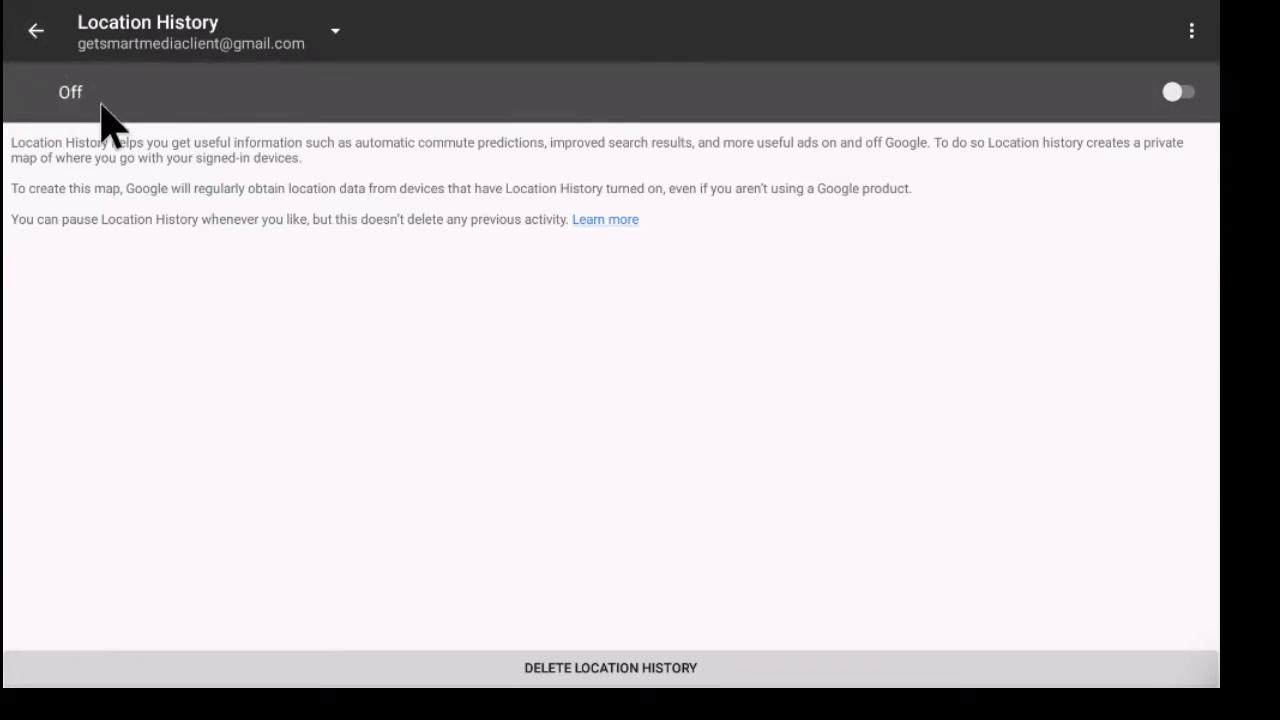
pyautogui.moveTo(1125, 30)
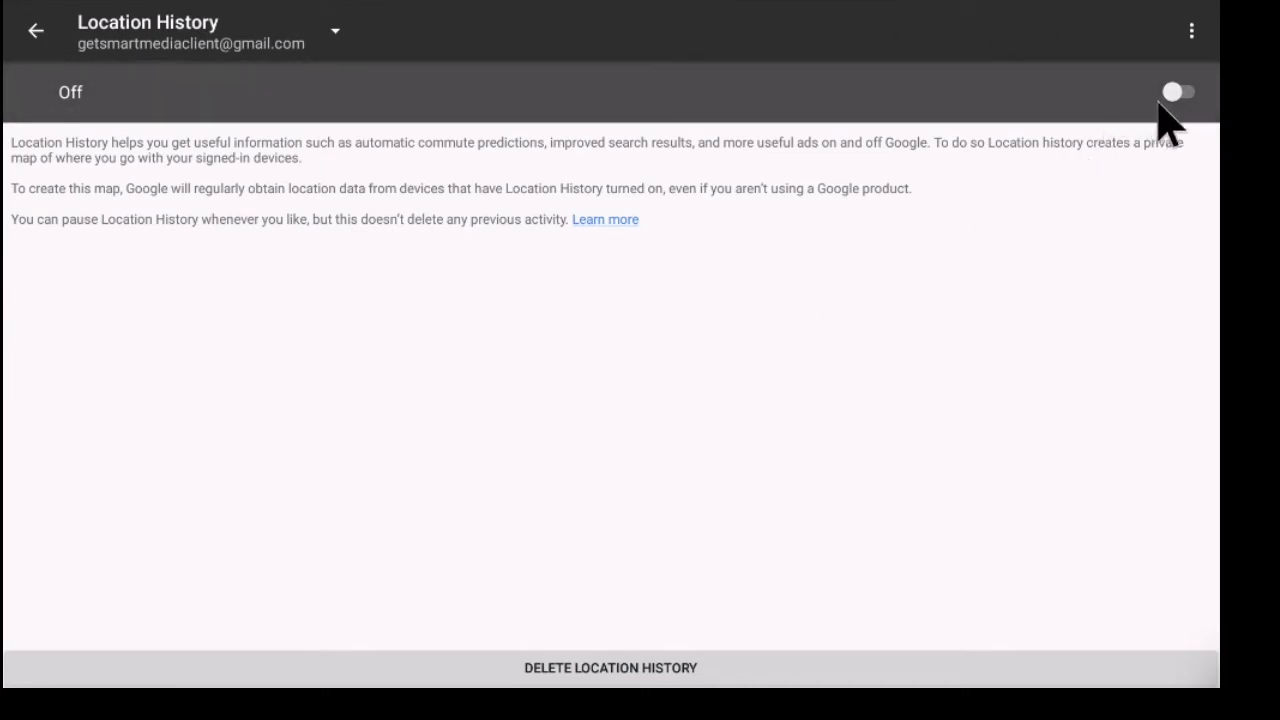
pyautogui.click(38, 28)
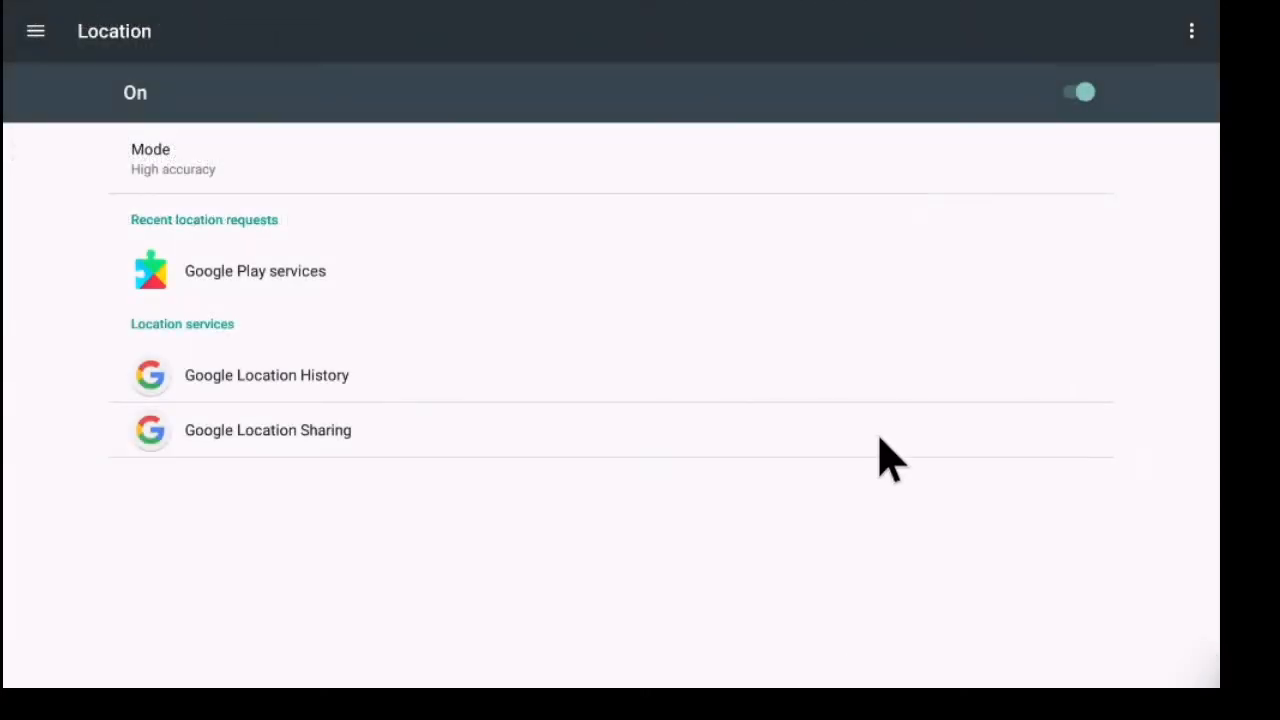
pyautogui.moveTo(295, 450)
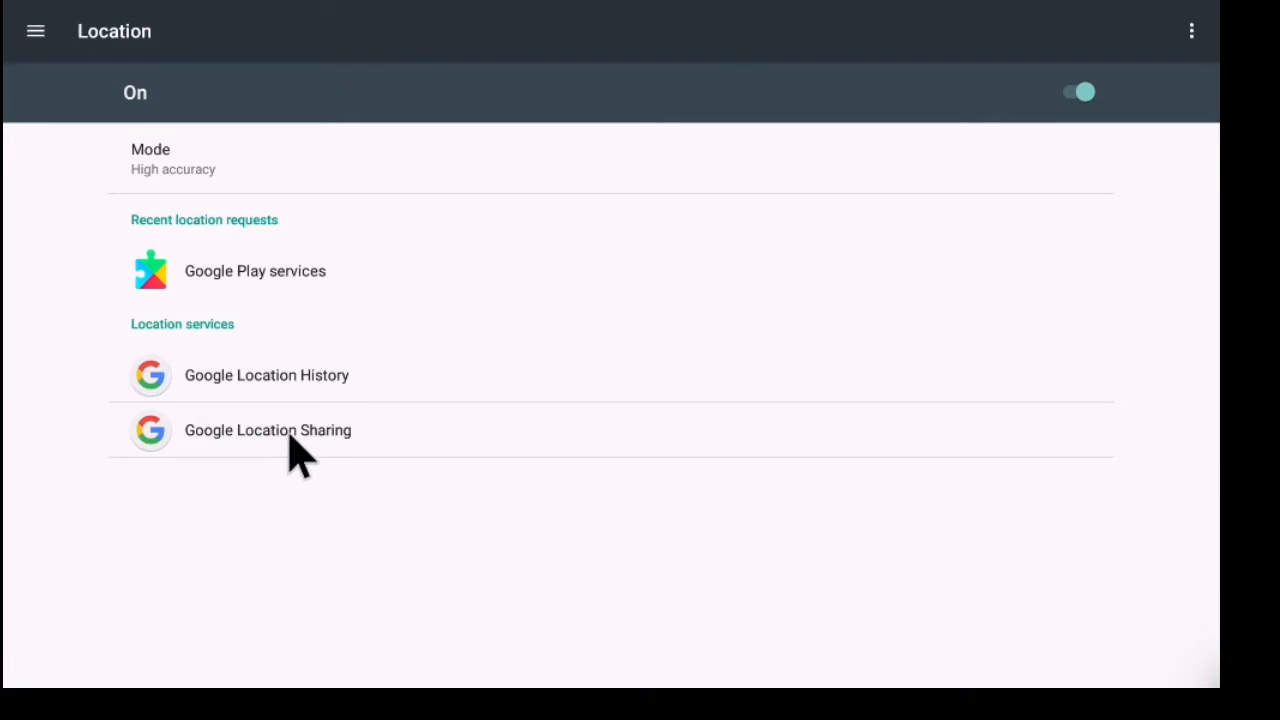
# Open Google Location Sharing and its overflow menu; location isn't shared with anyone.
pyautogui.click(267, 430)
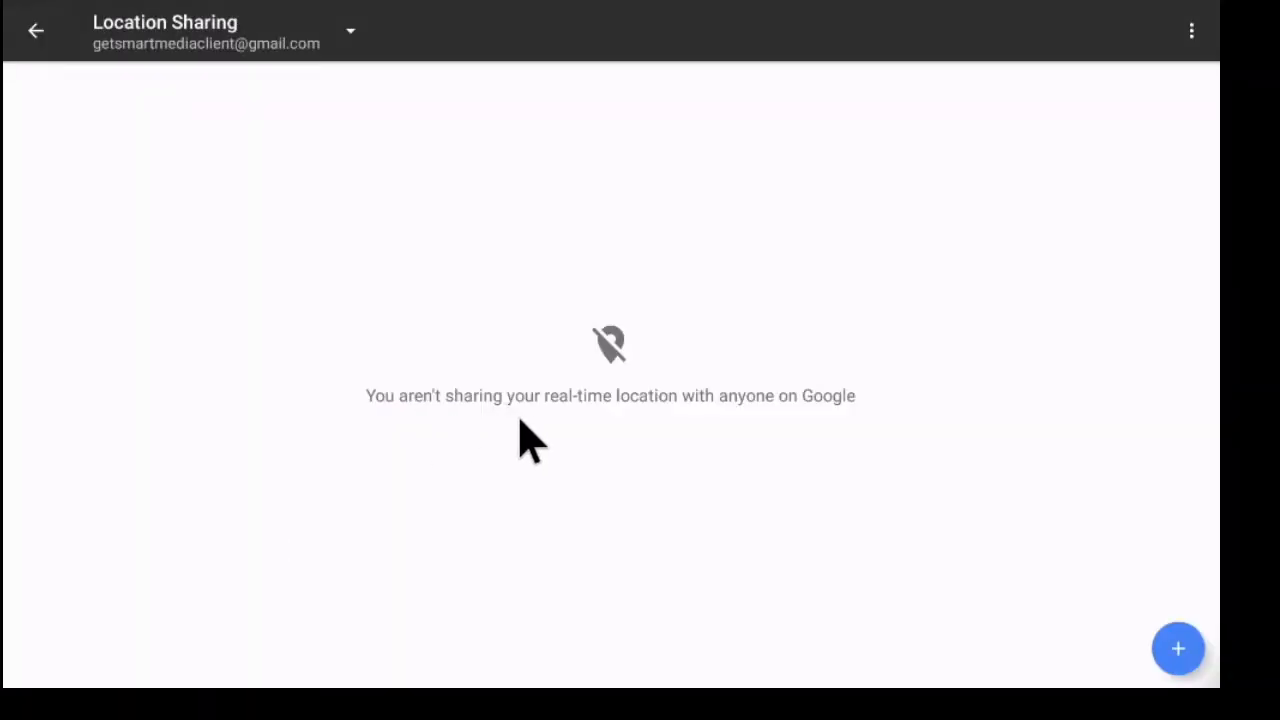
pyautogui.moveTo(717, 443)
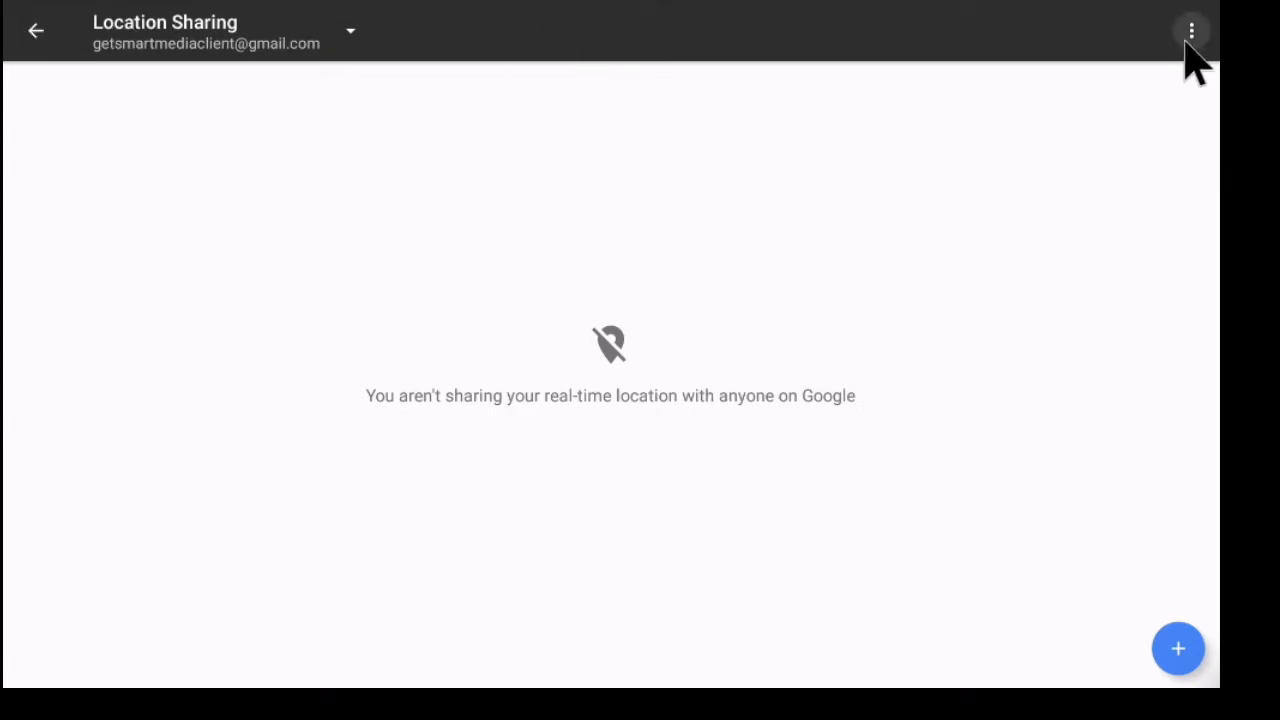
pyautogui.click(1188, 30)
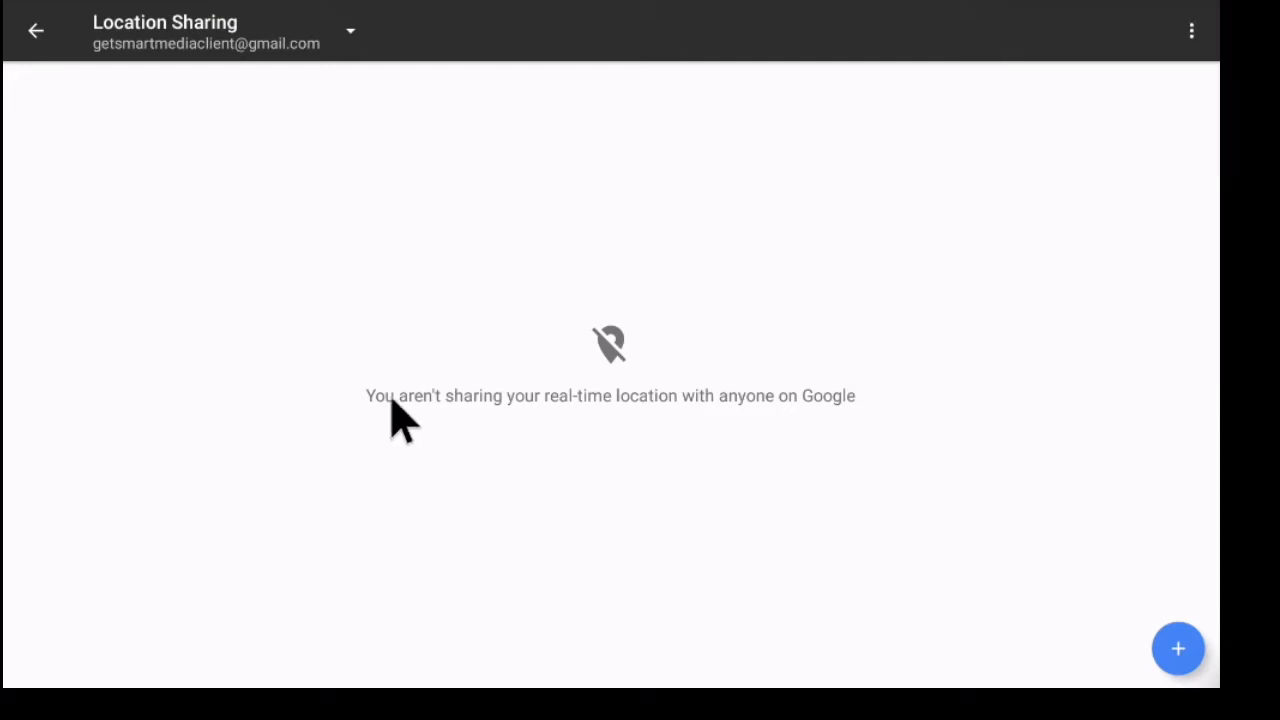
pyautogui.moveTo(1176, 661)
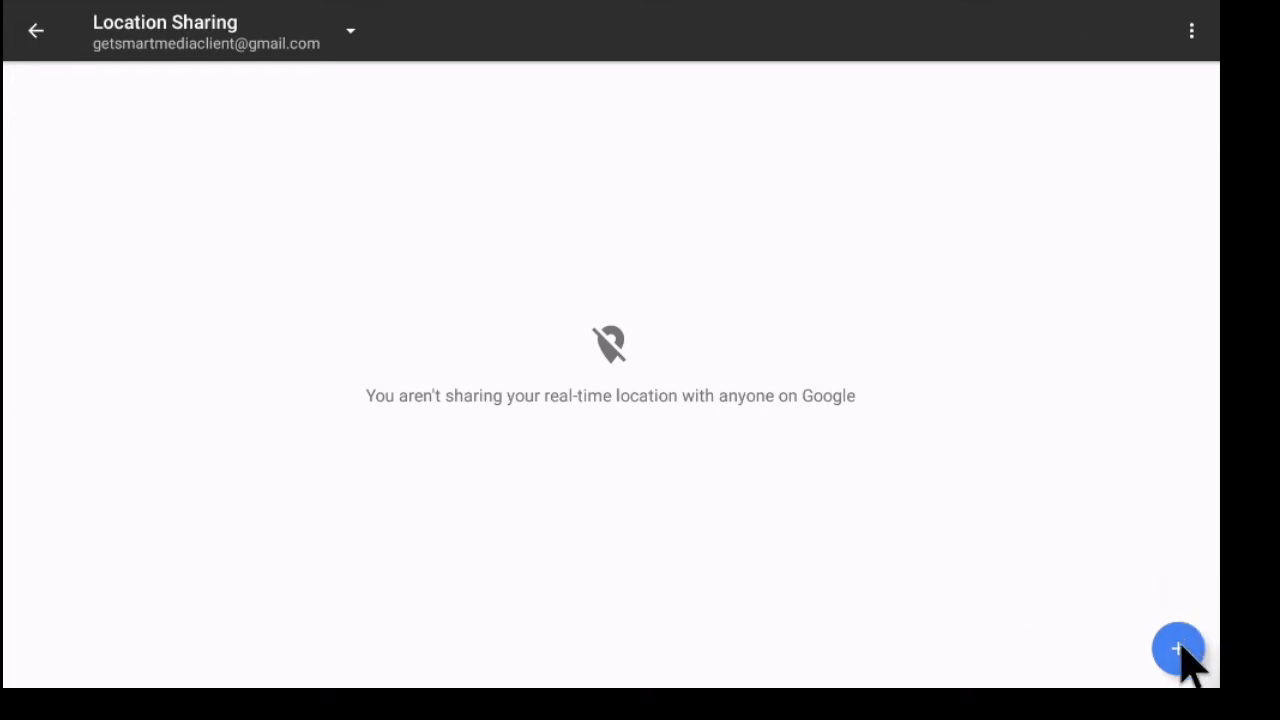
# Start sharing location with someone new from the Location Sharing page.
pyautogui.click(1177, 650)
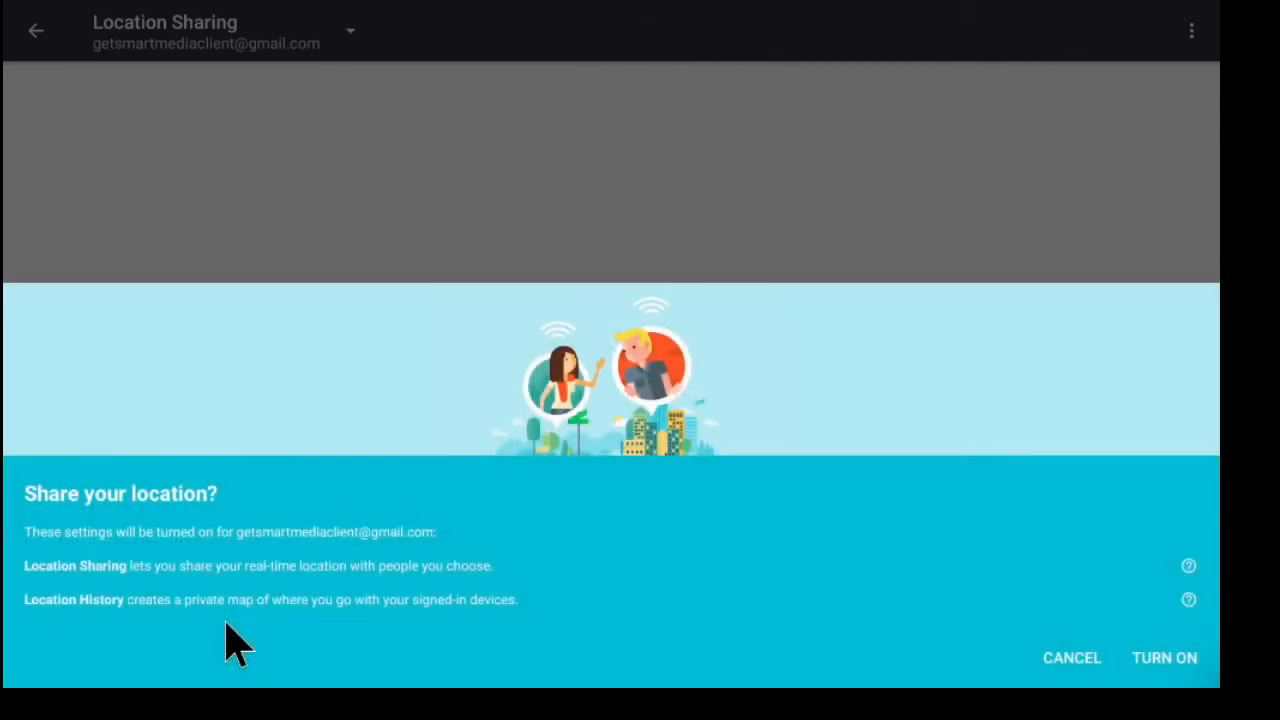
pyautogui.moveTo(100, 578)
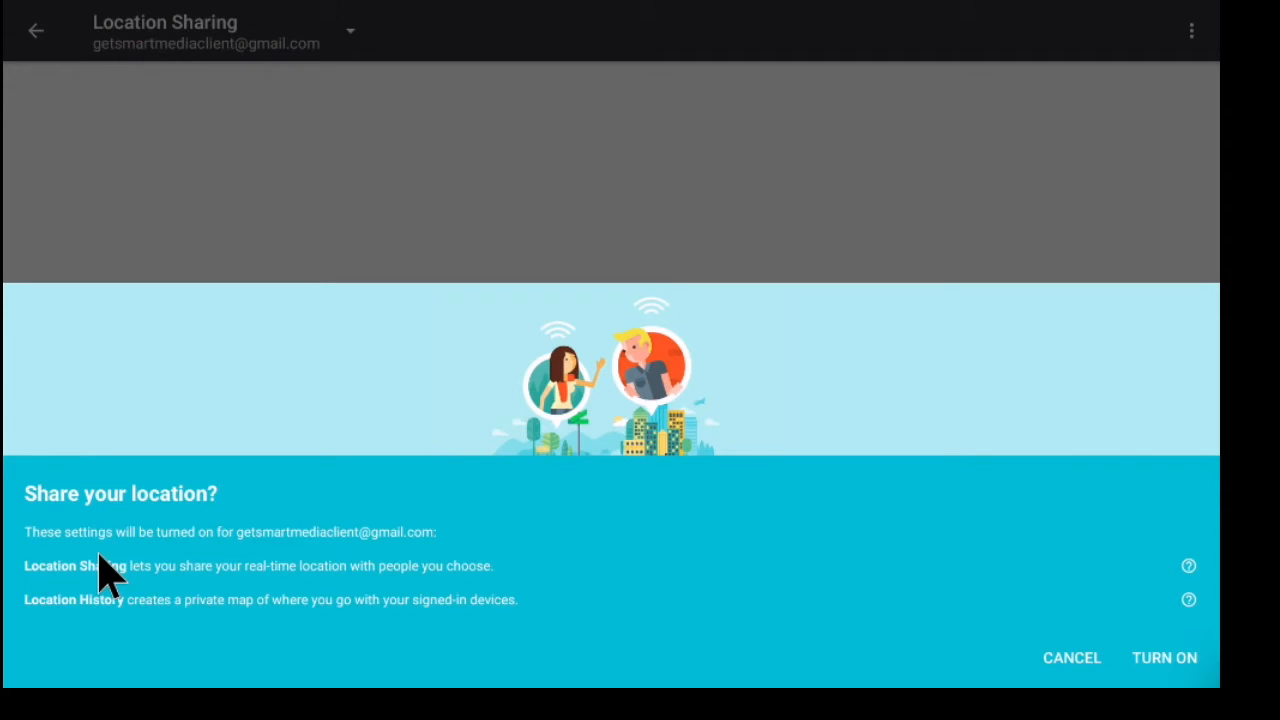
pyautogui.moveTo(320, 595)
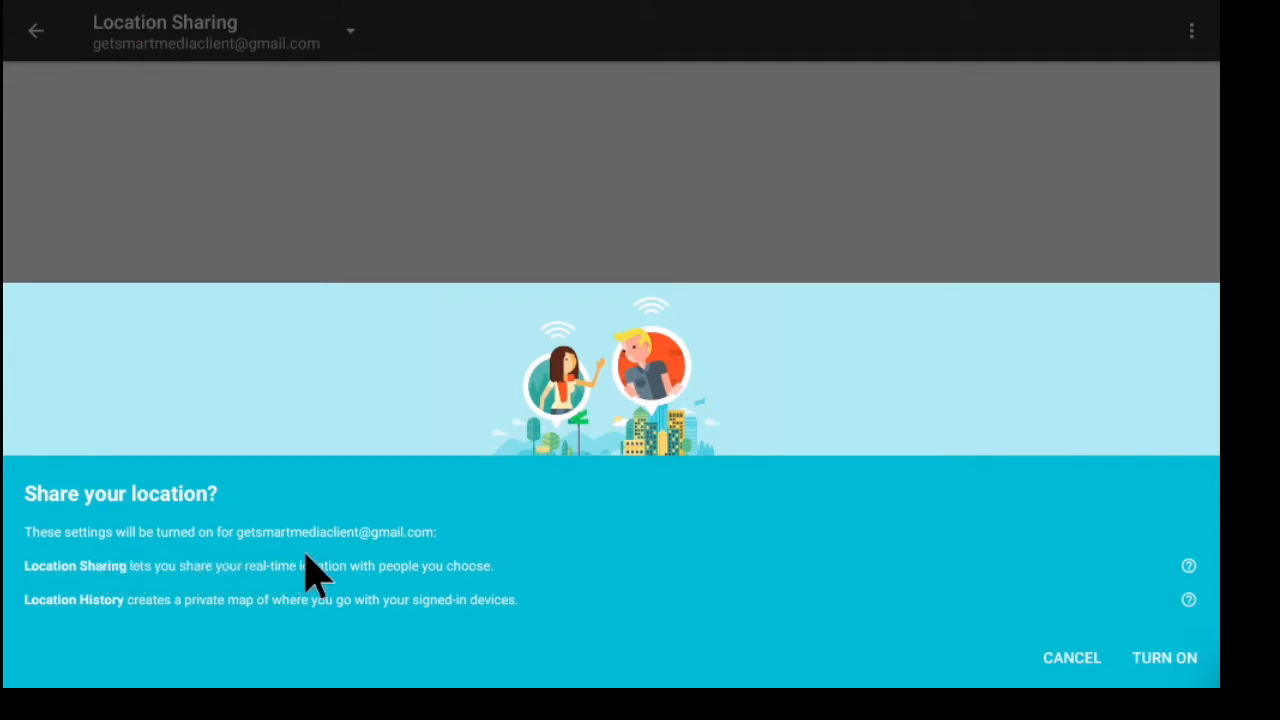
pyautogui.moveTo(10, 570)
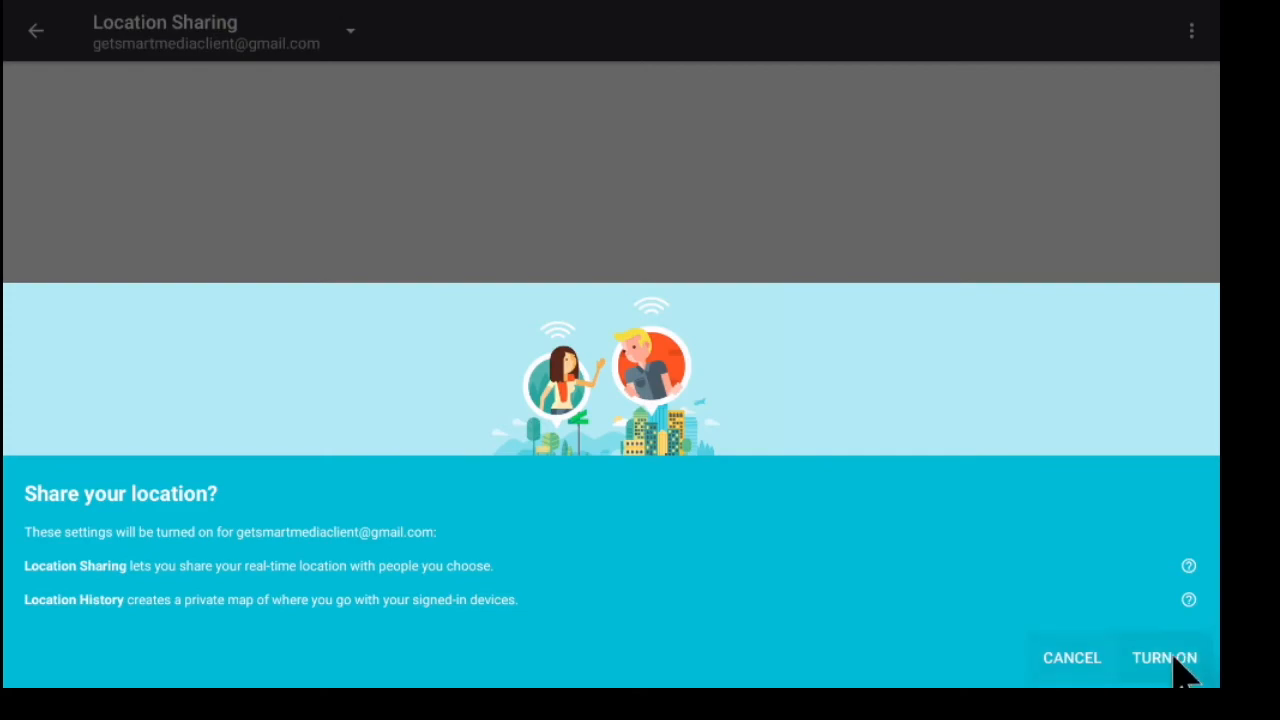
# Agree to turn on Location Sharing and Location History.
pyautogui.click(1172, 658)
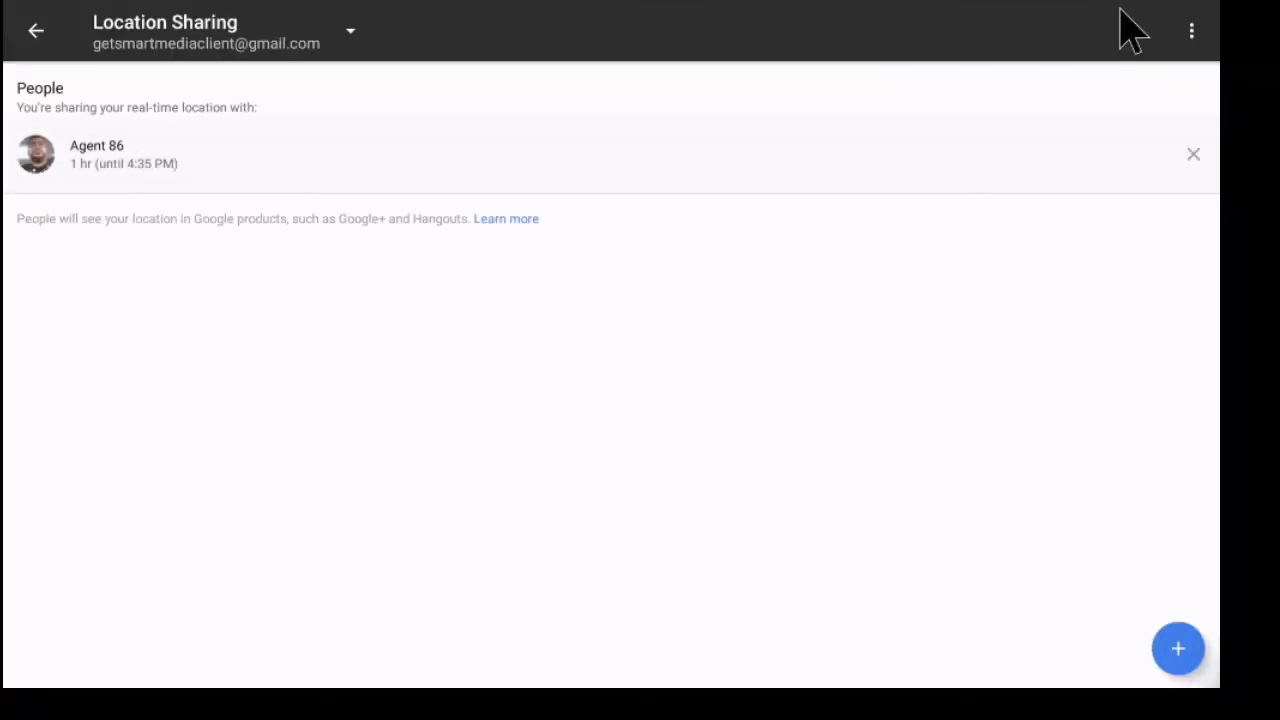
pyautogui.moveTo(692, 563)
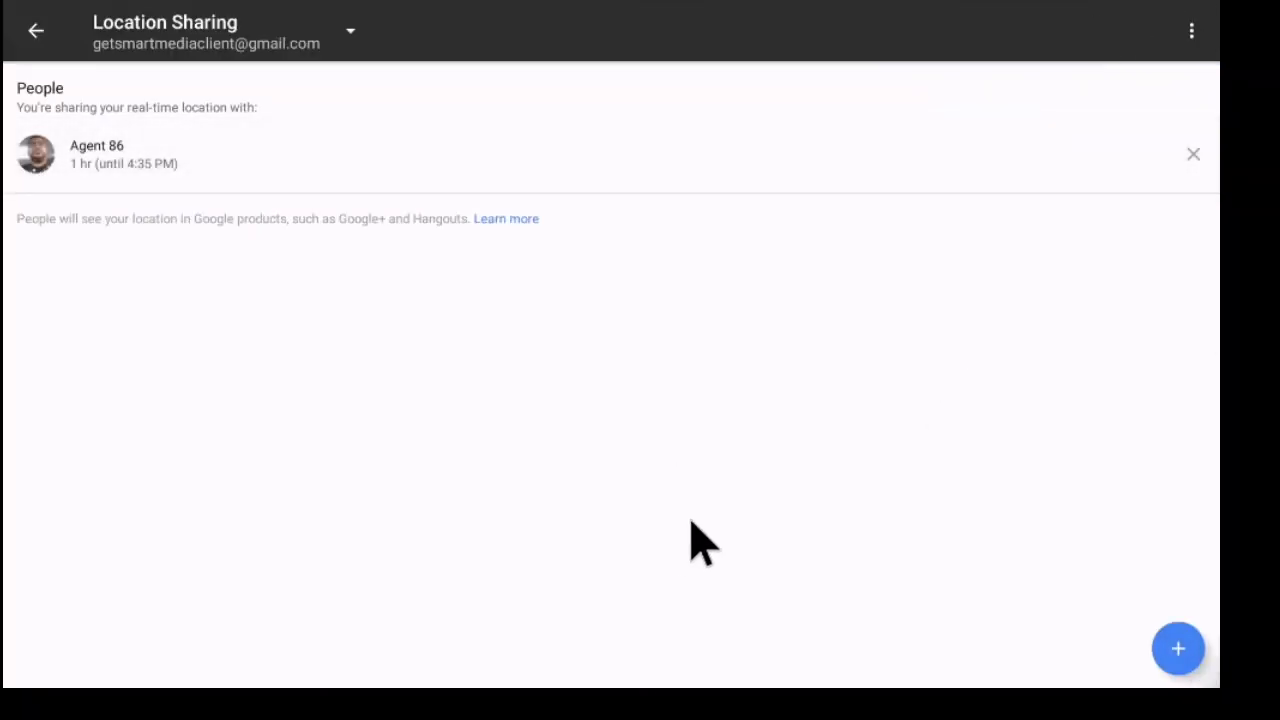
pyautogui.moveTo(86, 175)
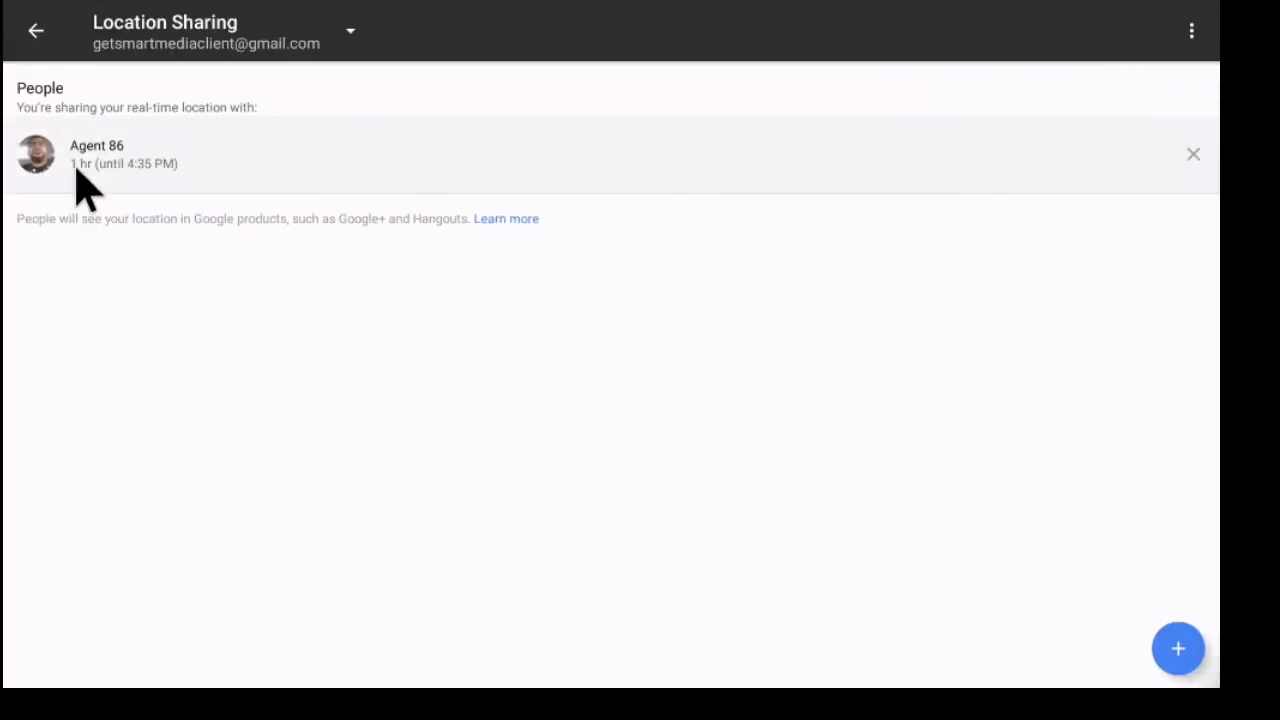
pyautogui.moveTo(817, 528)
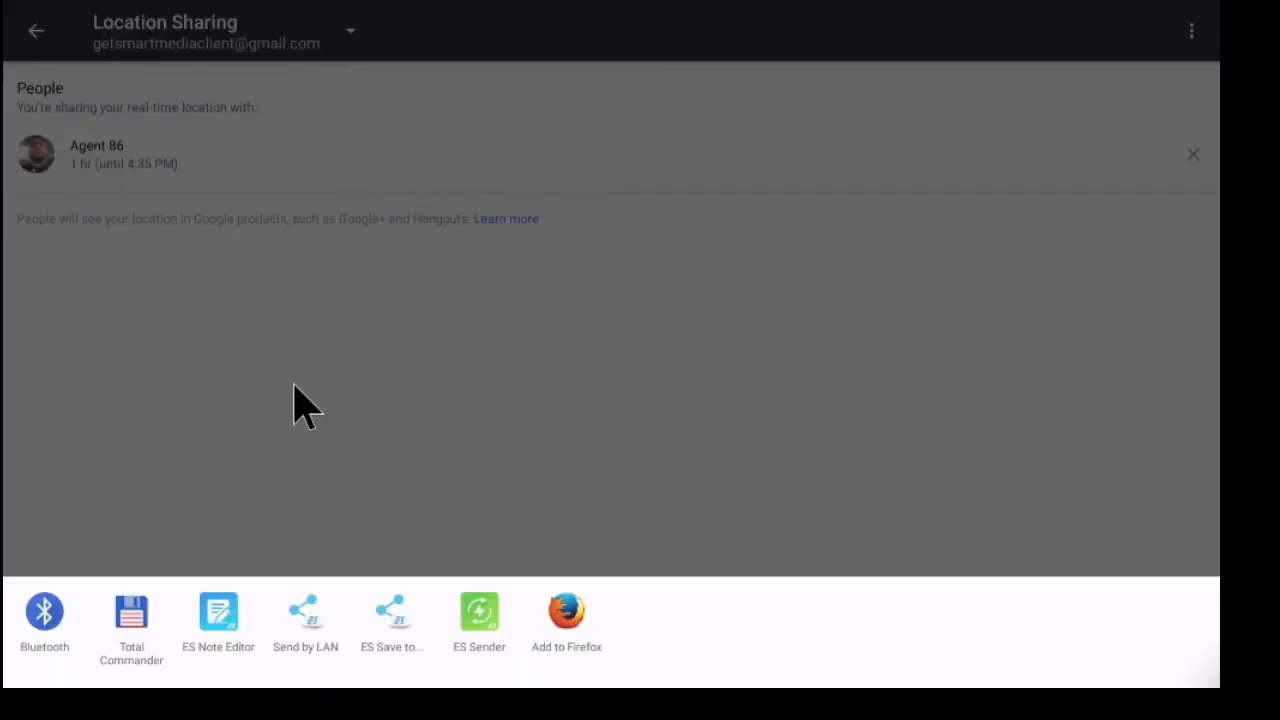
pyautogui.moveTo(140, 500)
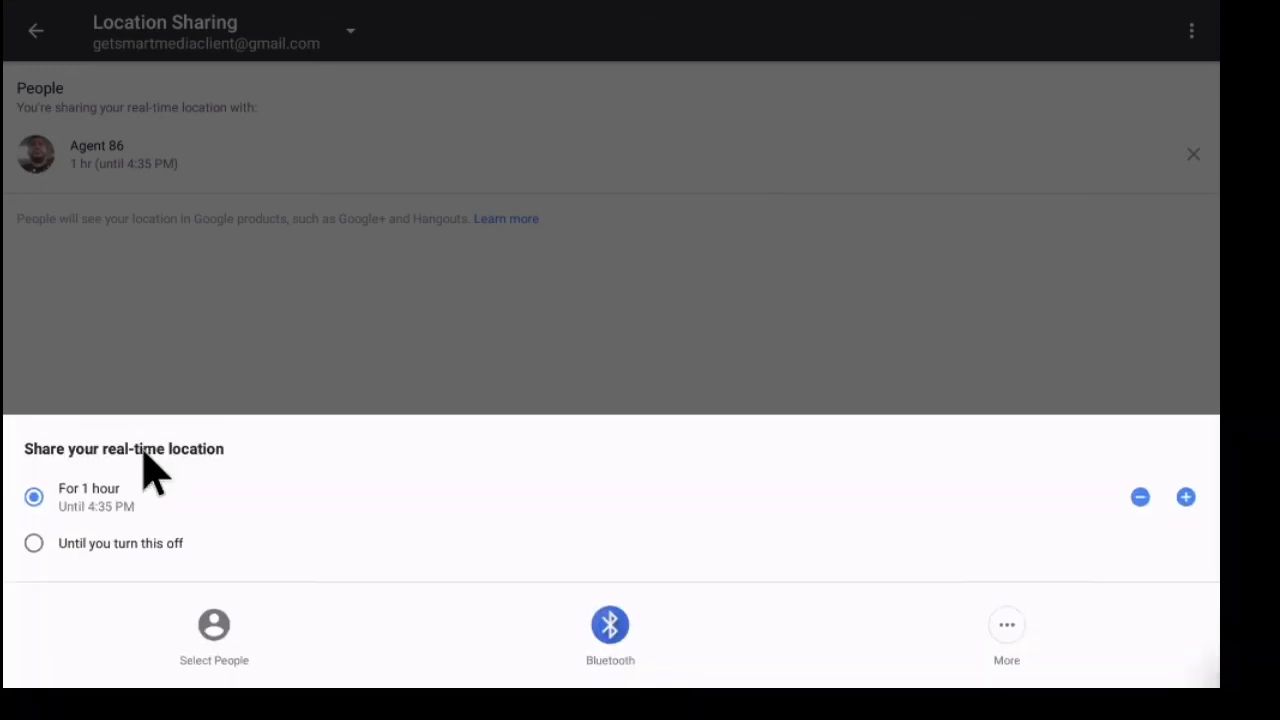
pyautogui.moveTo(615, 640)
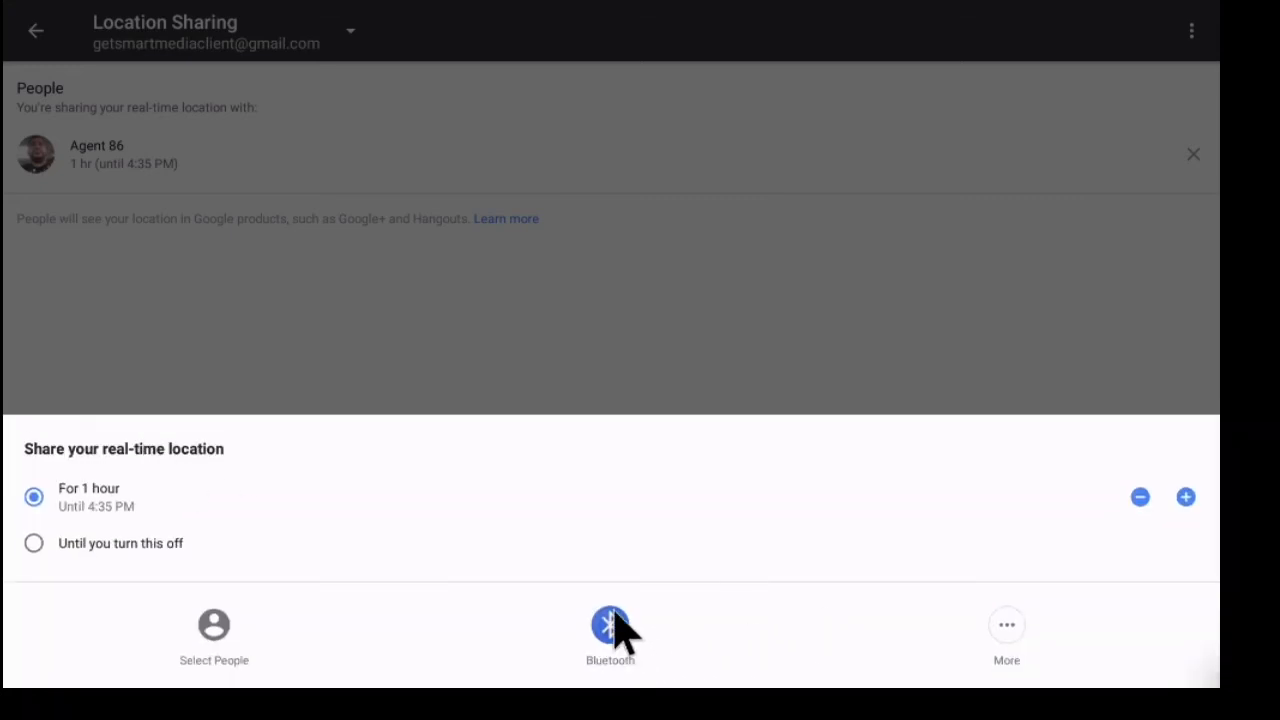
# Send the real-time location link over Bluetooth and return to the main Settings list.
pyautogui.click(609, 624)
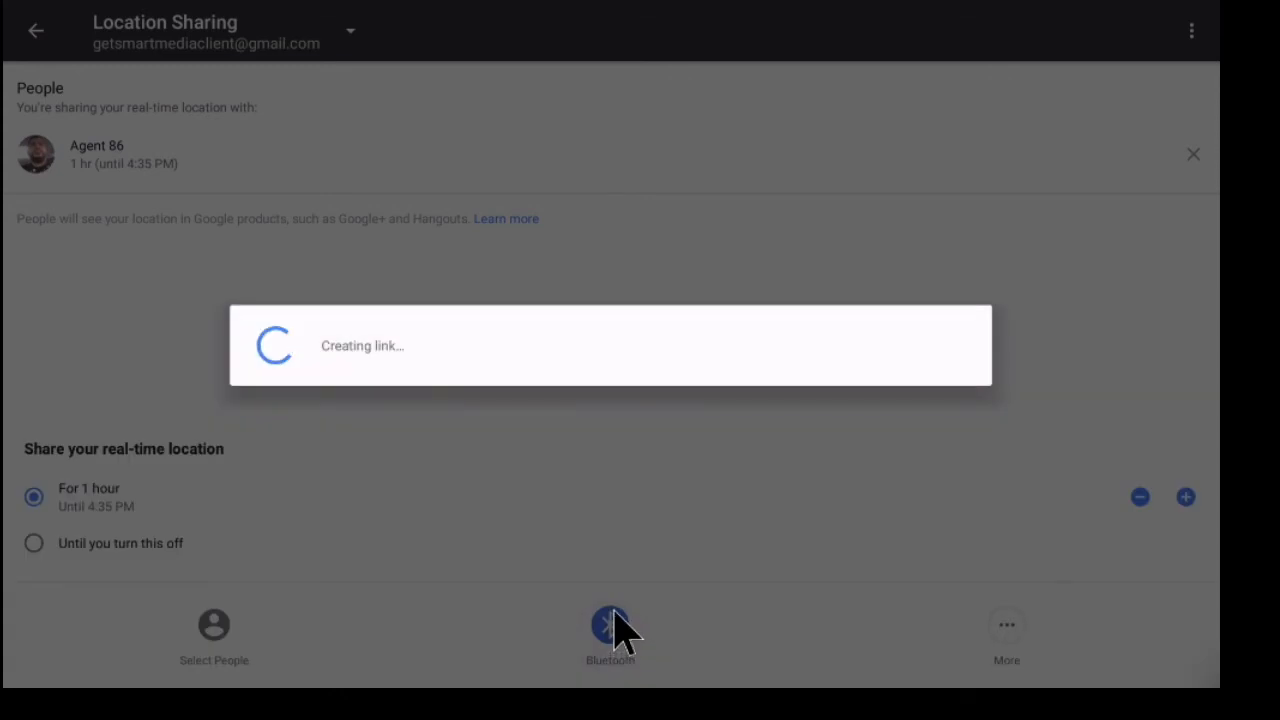
pyautogui.click(602, 625)
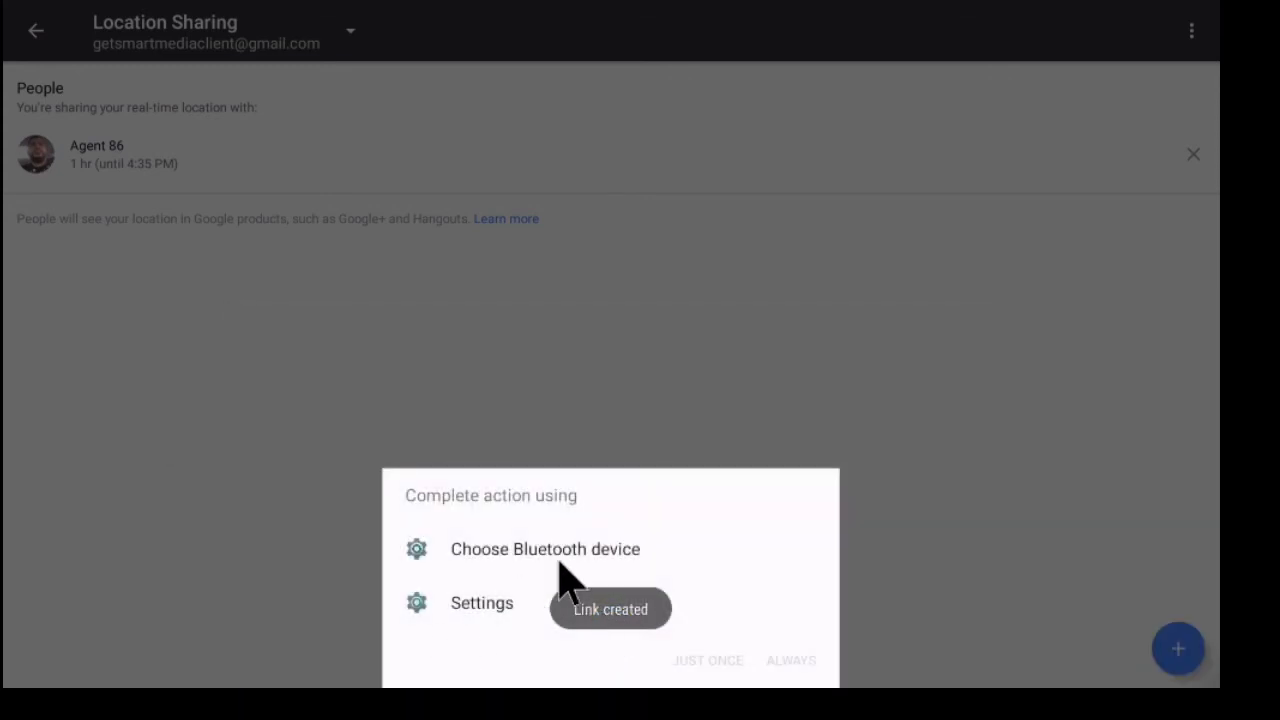
pyautogui.click(481, 602)
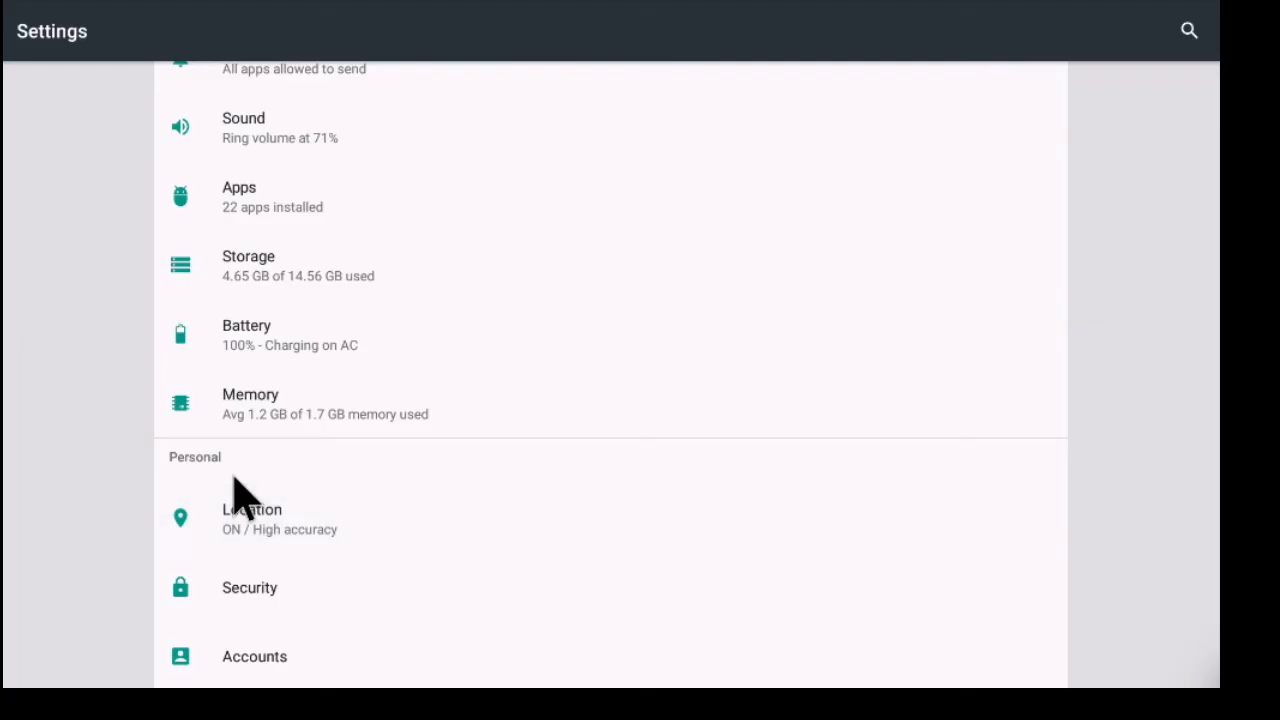